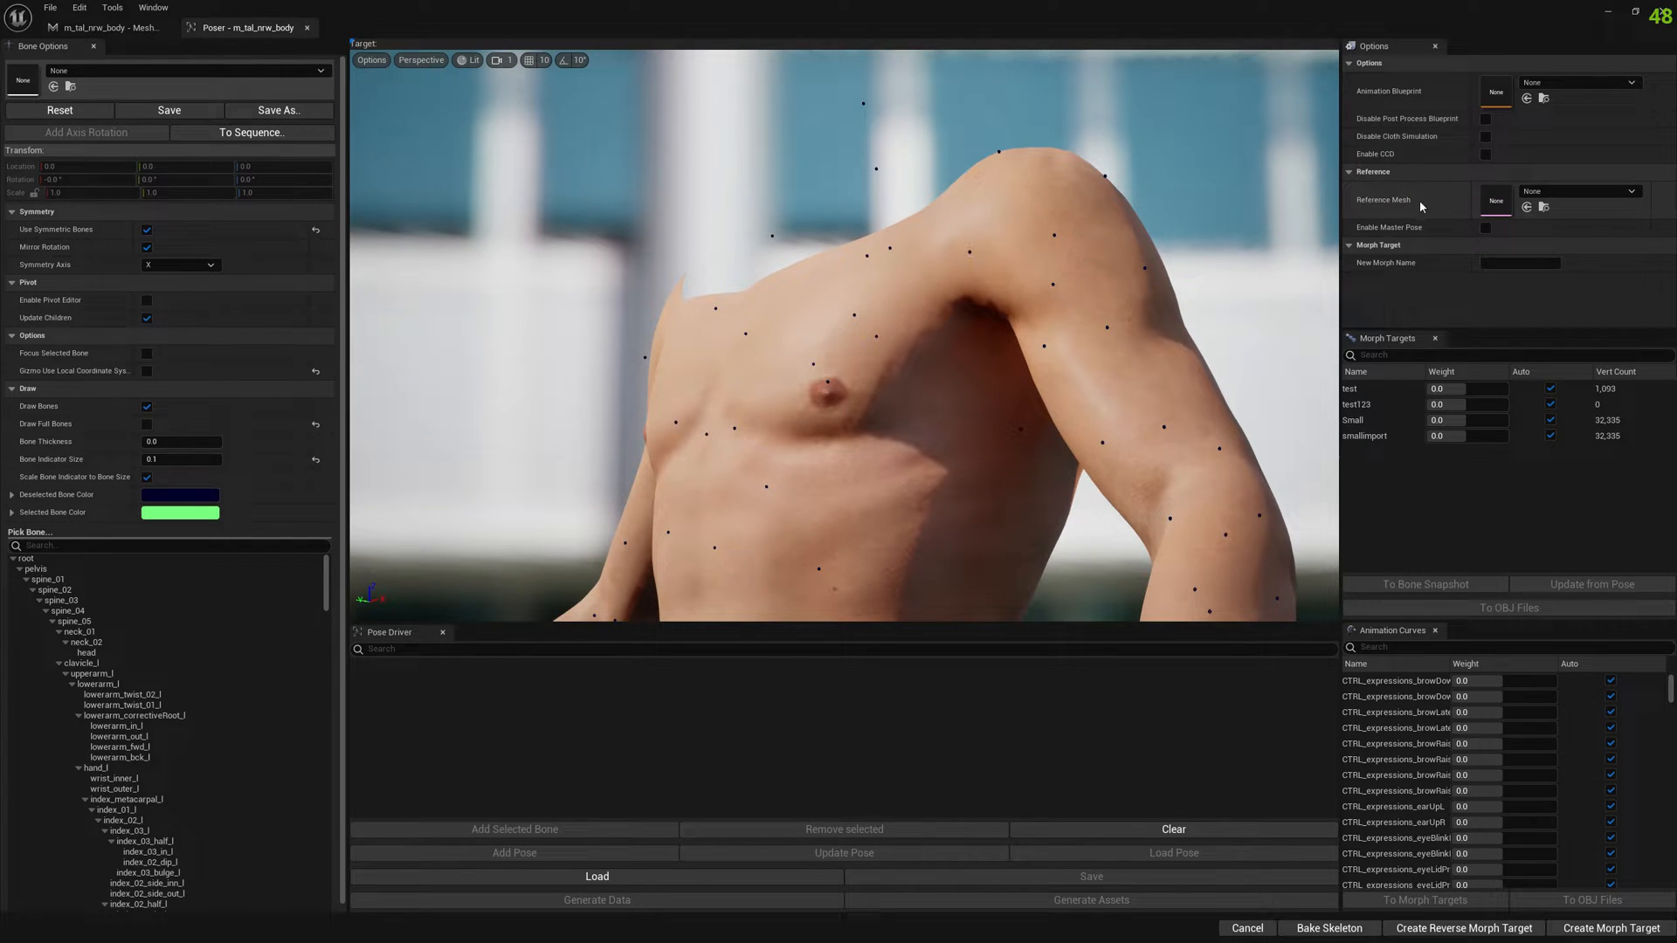
Choose the MetaHuman FaceMesh as the Poser's reference mesh
{"action": "left_click", "coordinate": [1626, 191]}
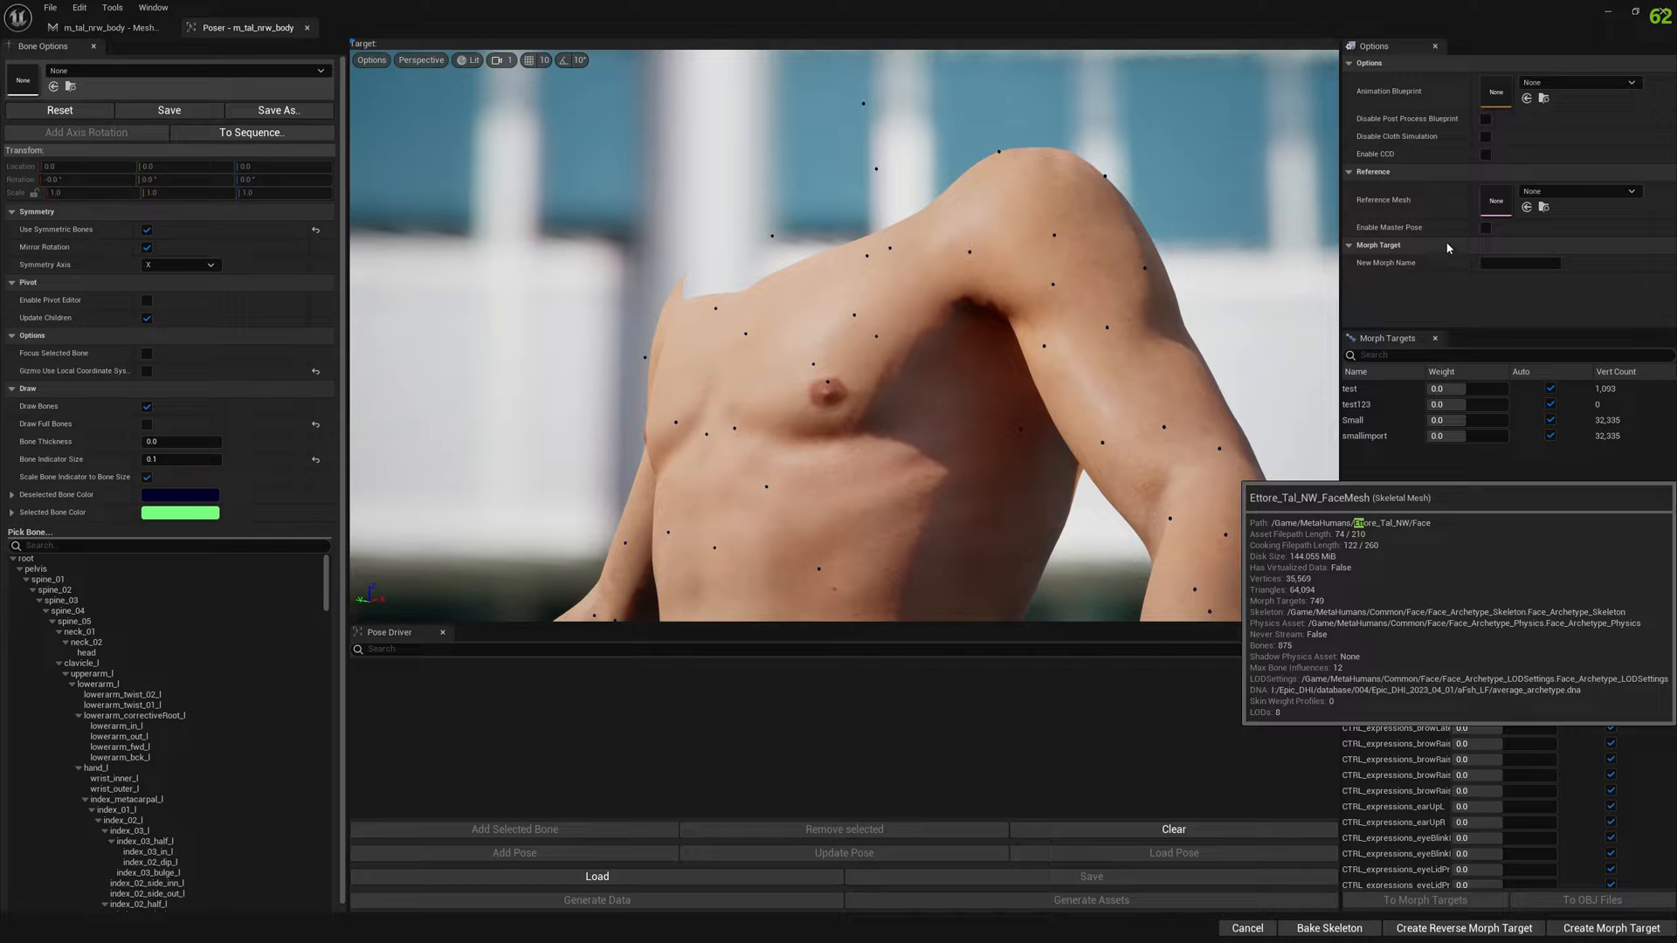
{"action": "mouse_move", "coordinate": [1474, 234]}
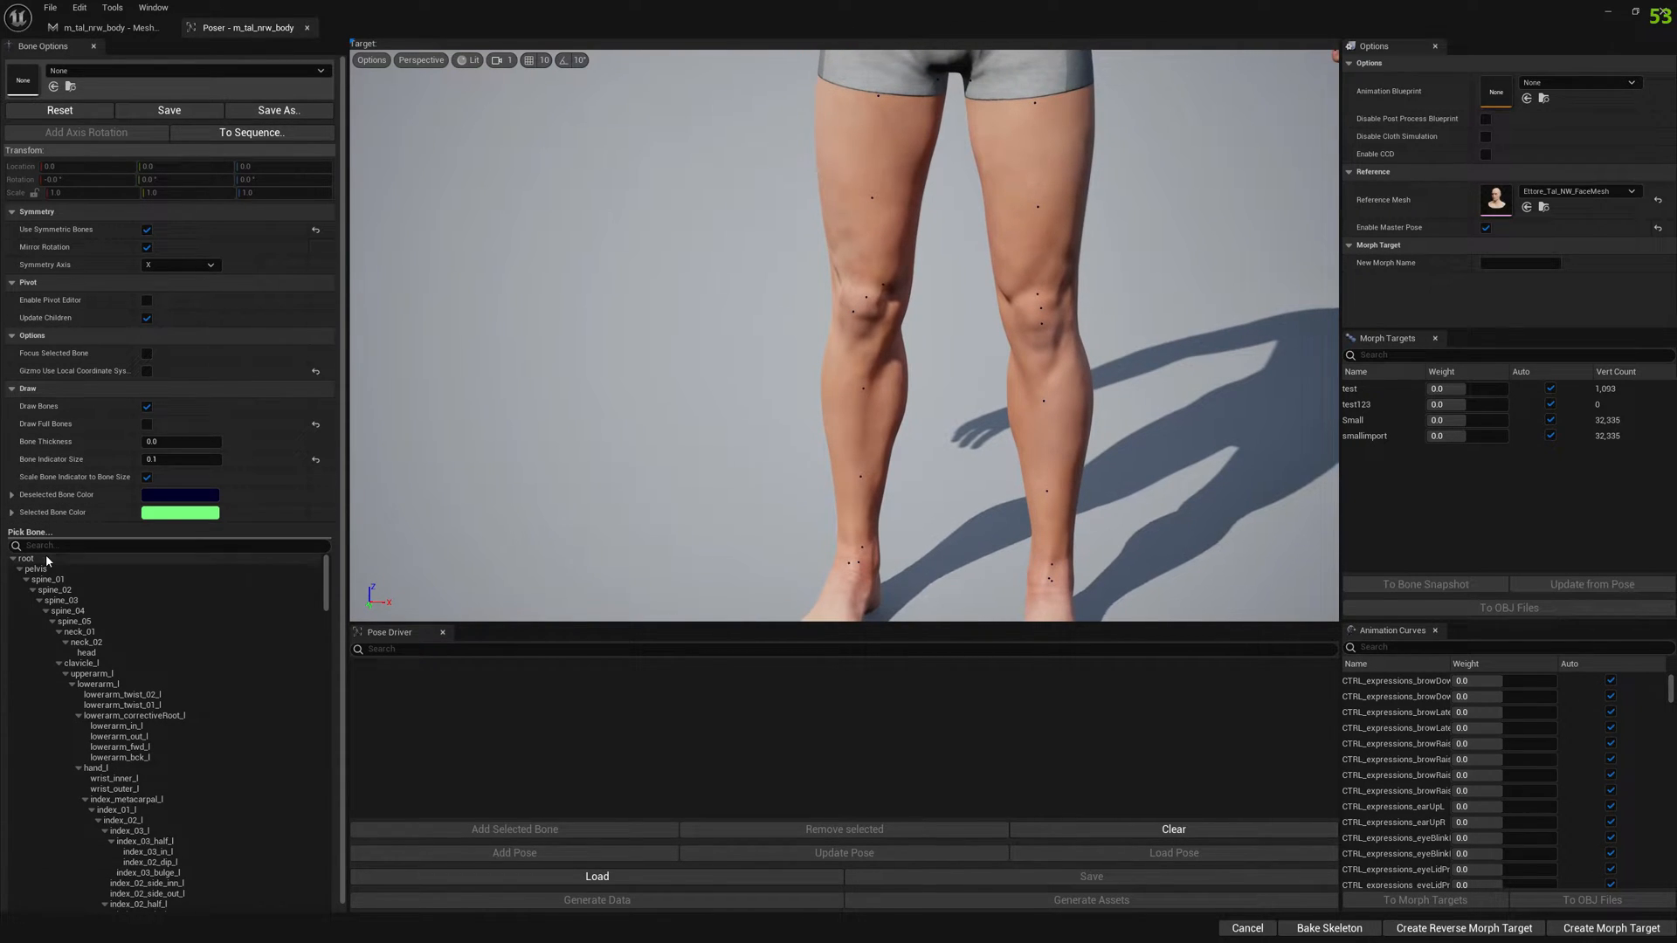
Scale root to 0.7, left upper arm and forearm to 1.5, and the head to 2.0
{"action": "left_click", "coordinate": [26, 557]}
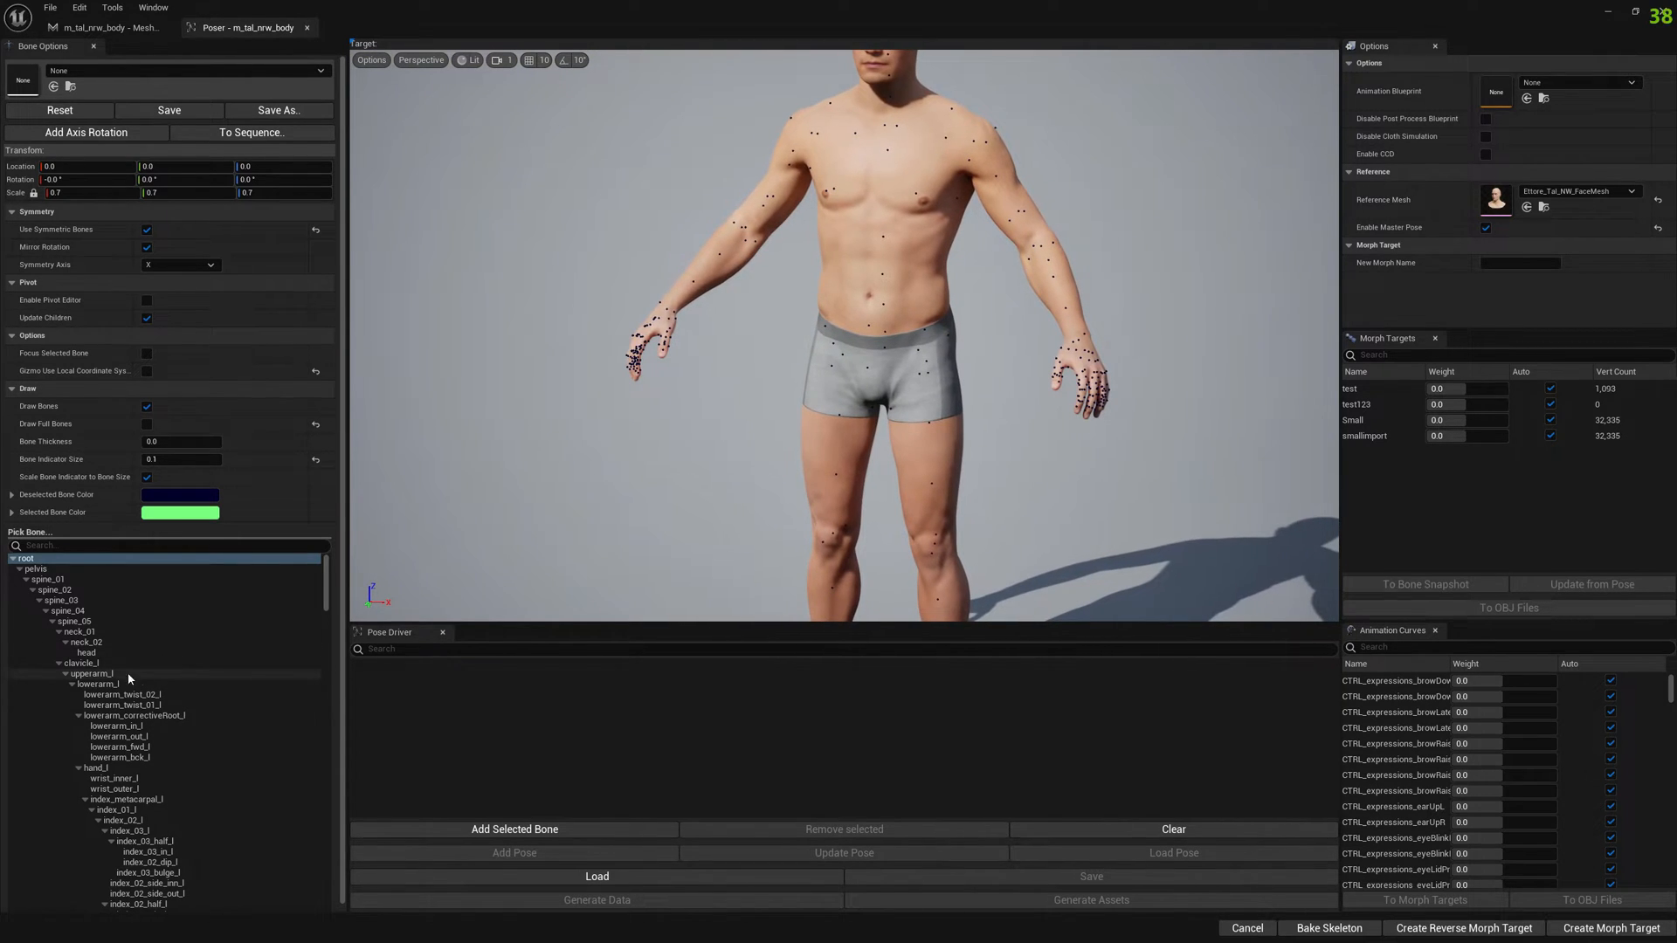
{"action": "left_click", "coordinate": [99, 672]}
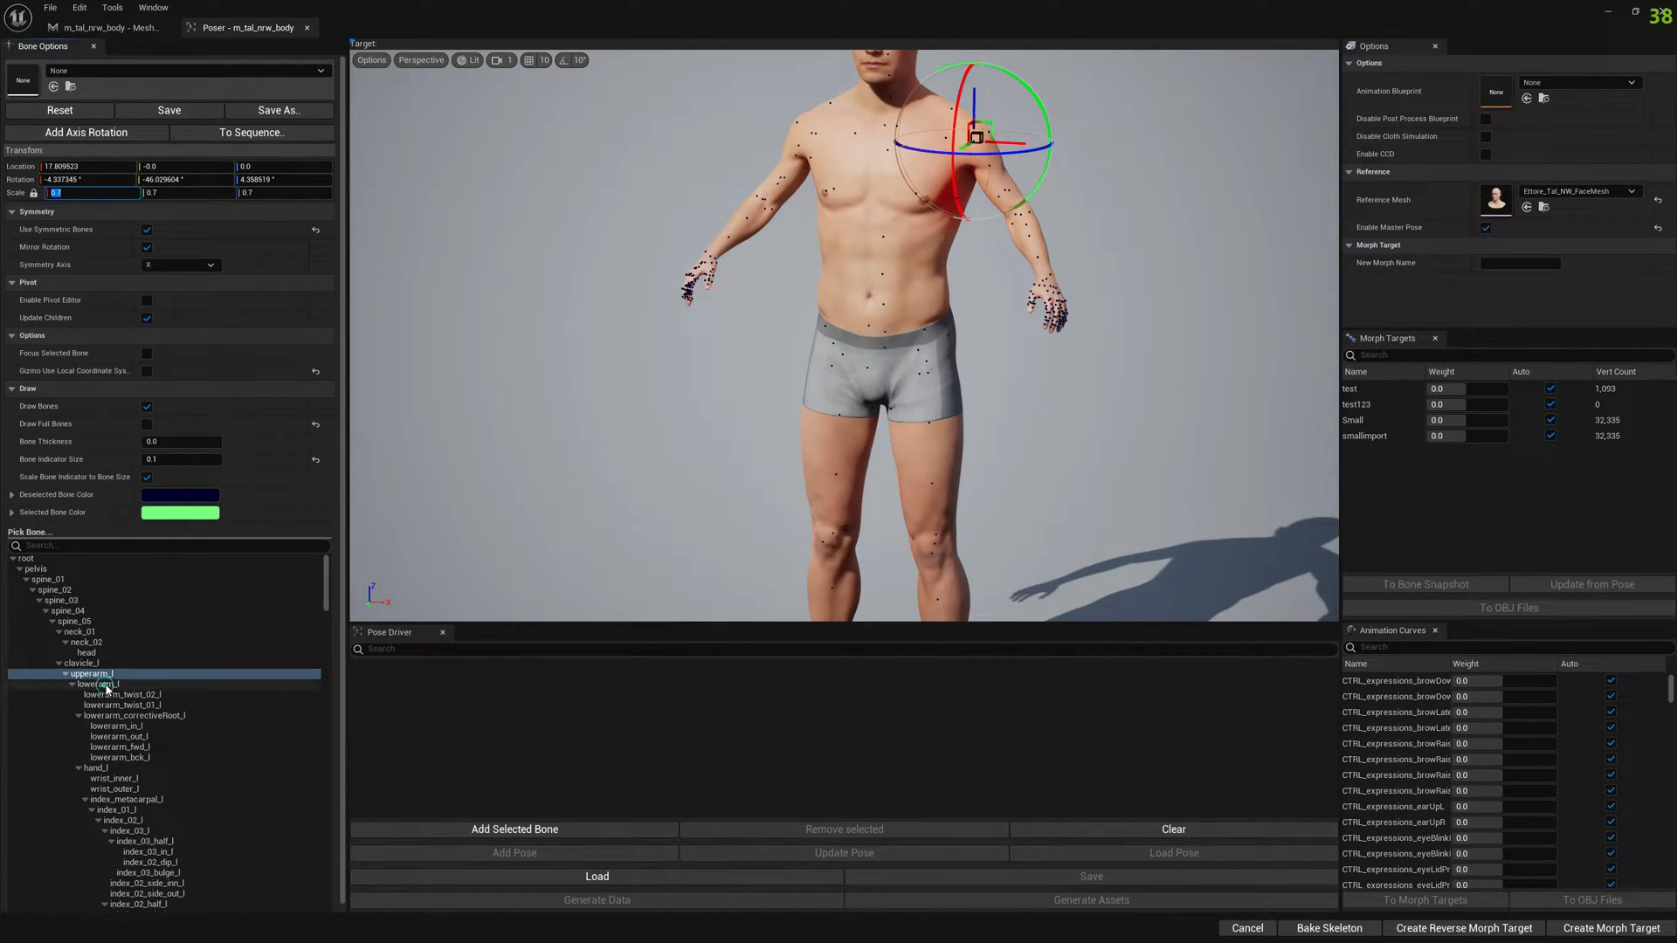
{"action": "left_click", "coordinate": [99, 683]}
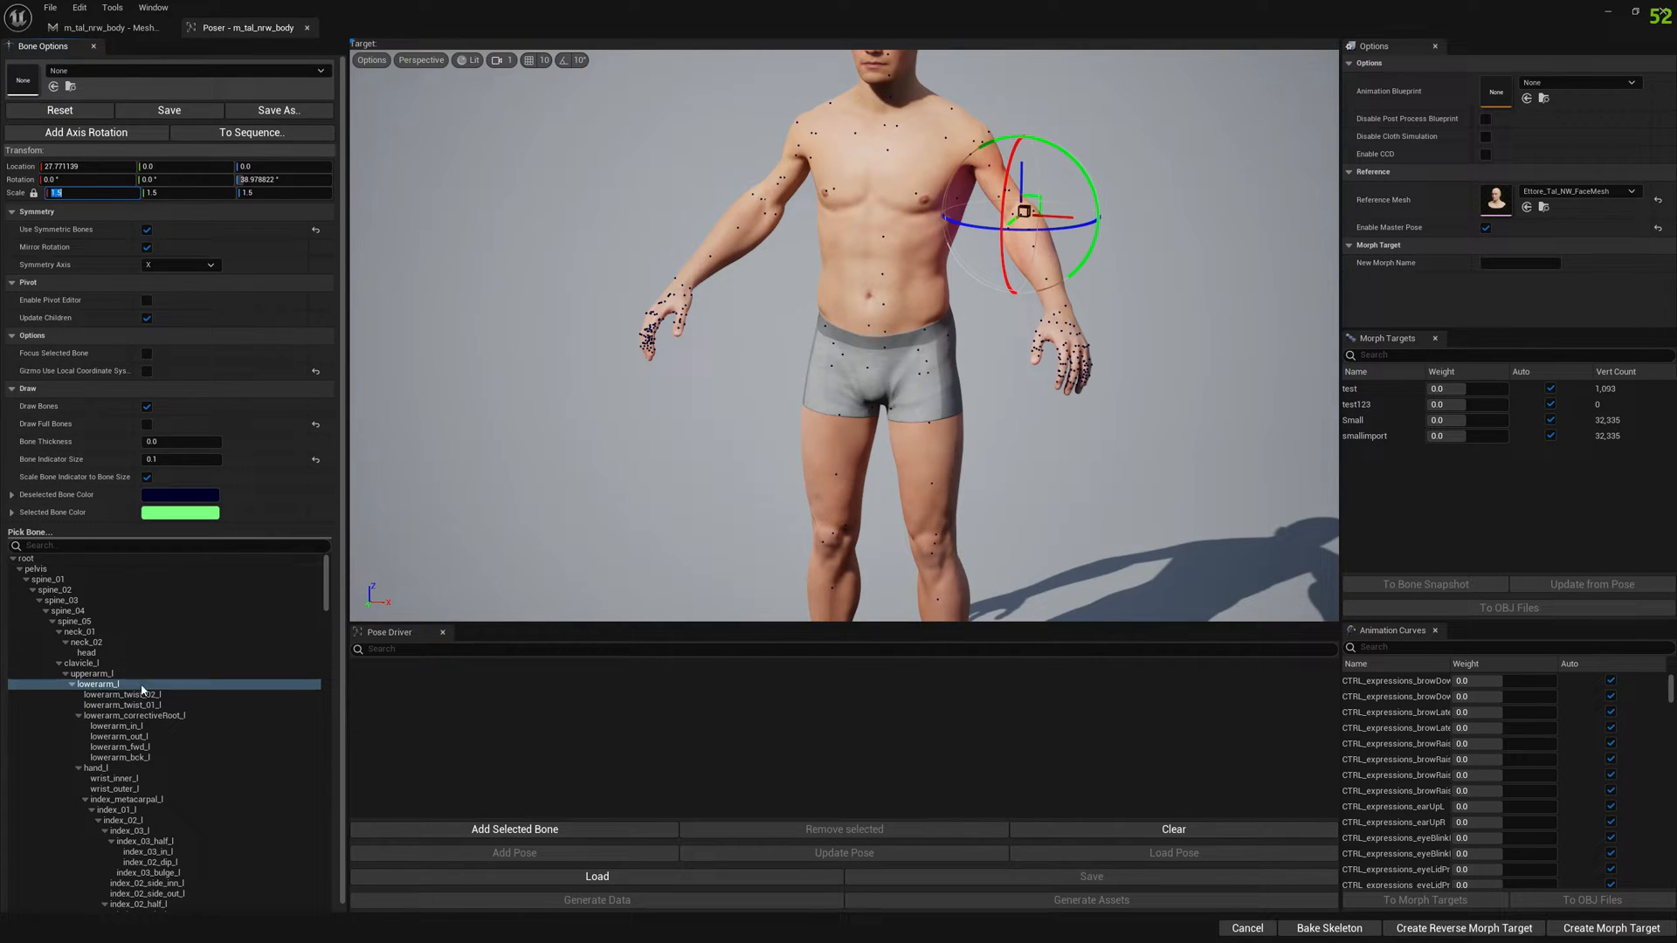
{"action": "left_click", "coordinate": [96, 768]}
{"action": "type", "text": "hea"}
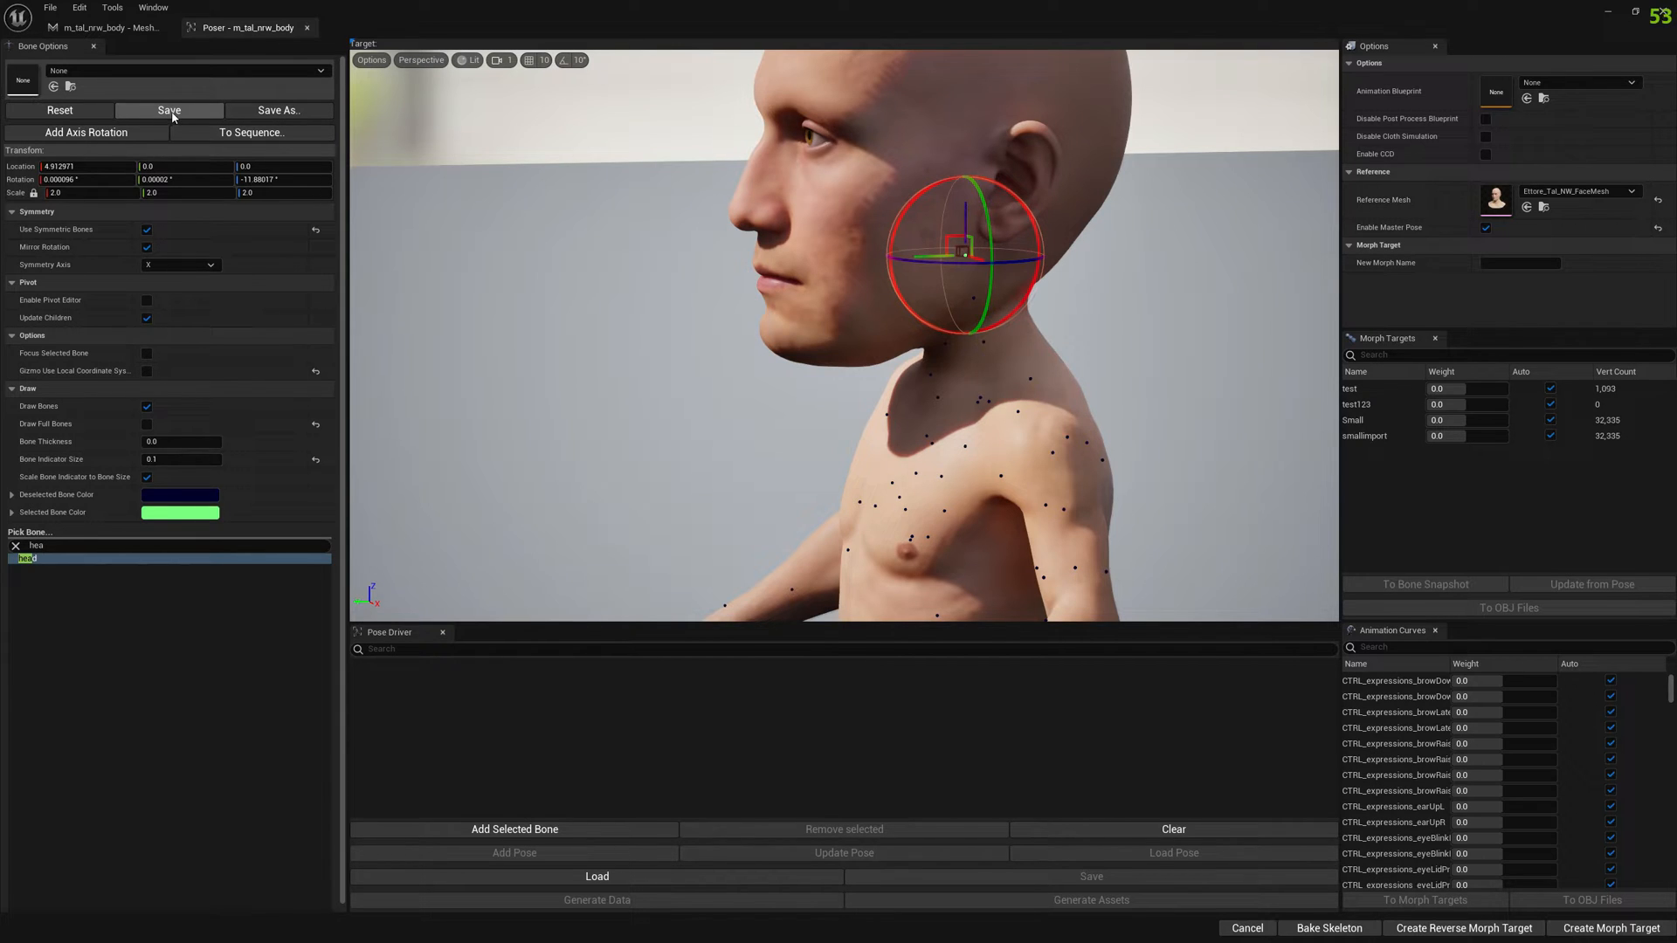
Save the root-based body pose as BoneSnapshot_Body in Content and dismiss the confirmation
{"action": "left_click", "coordinate": [168, 110]}
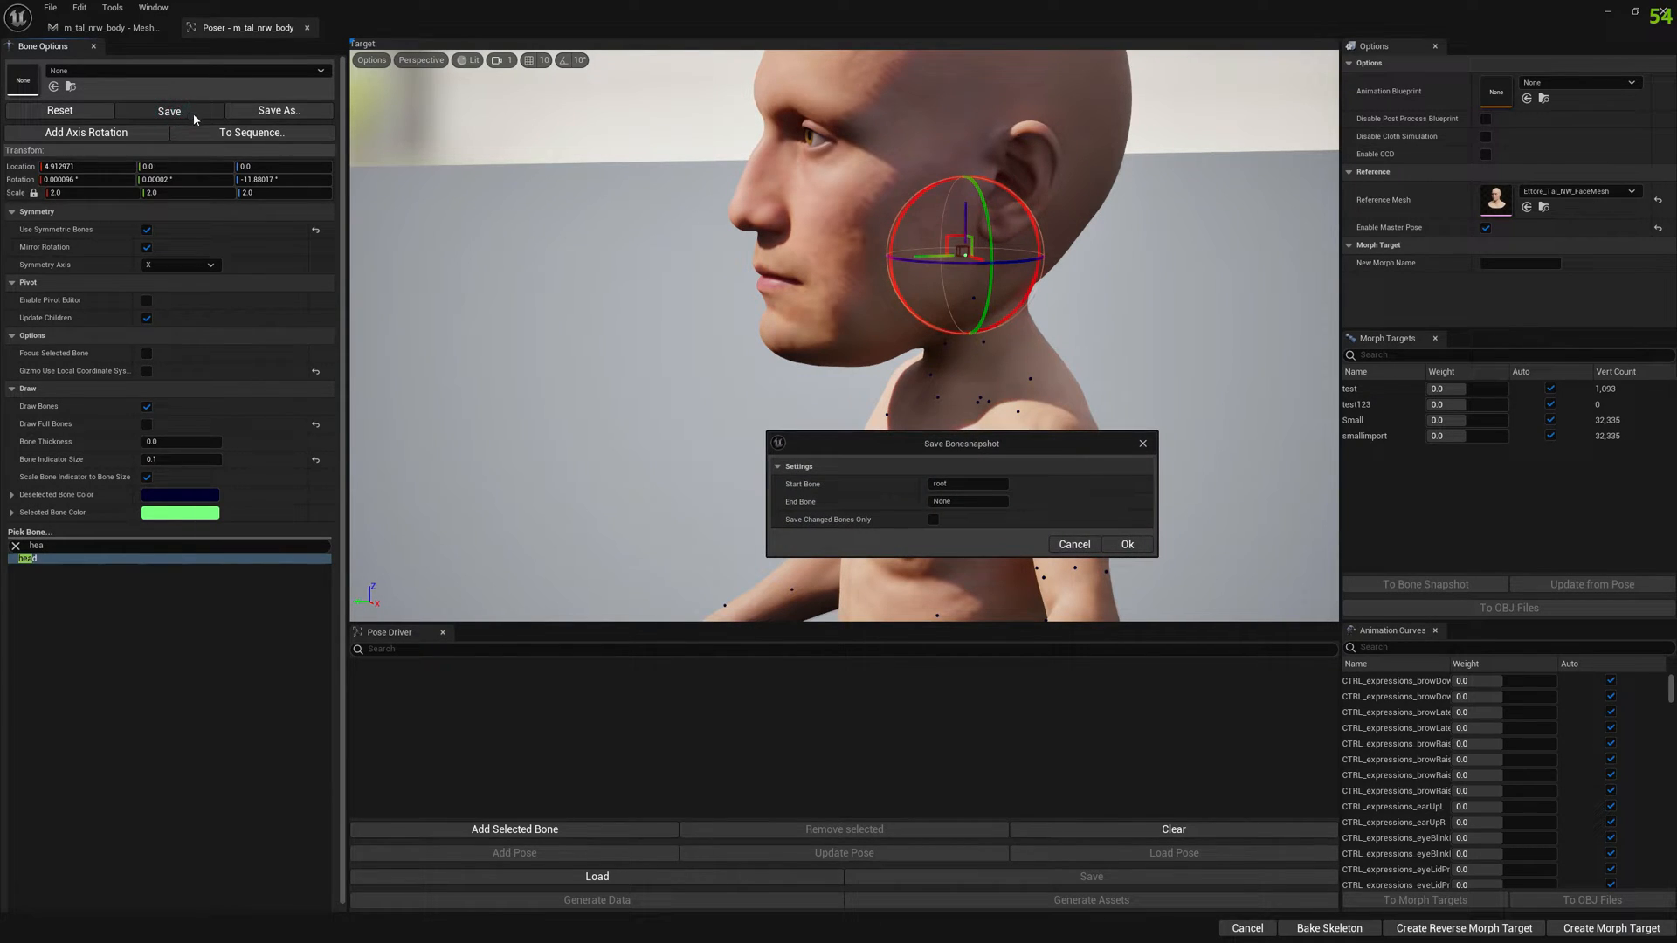
{"action": "left_click", "coordinate": [1126, 545]}
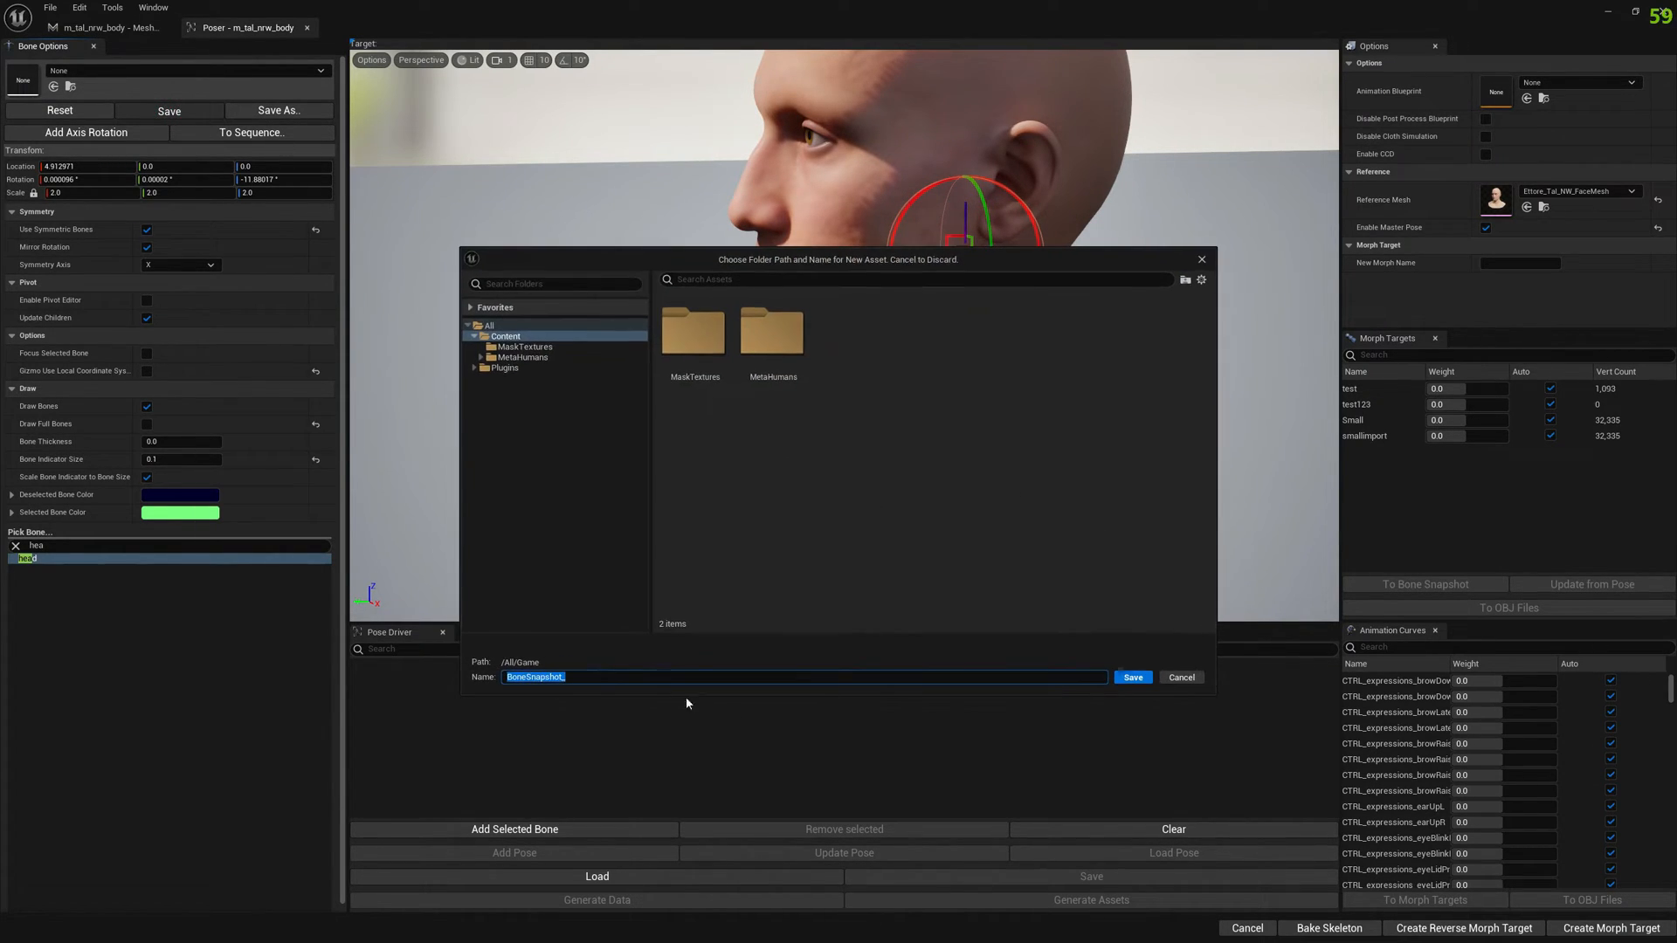
{"action": "type", "text": "Body"}
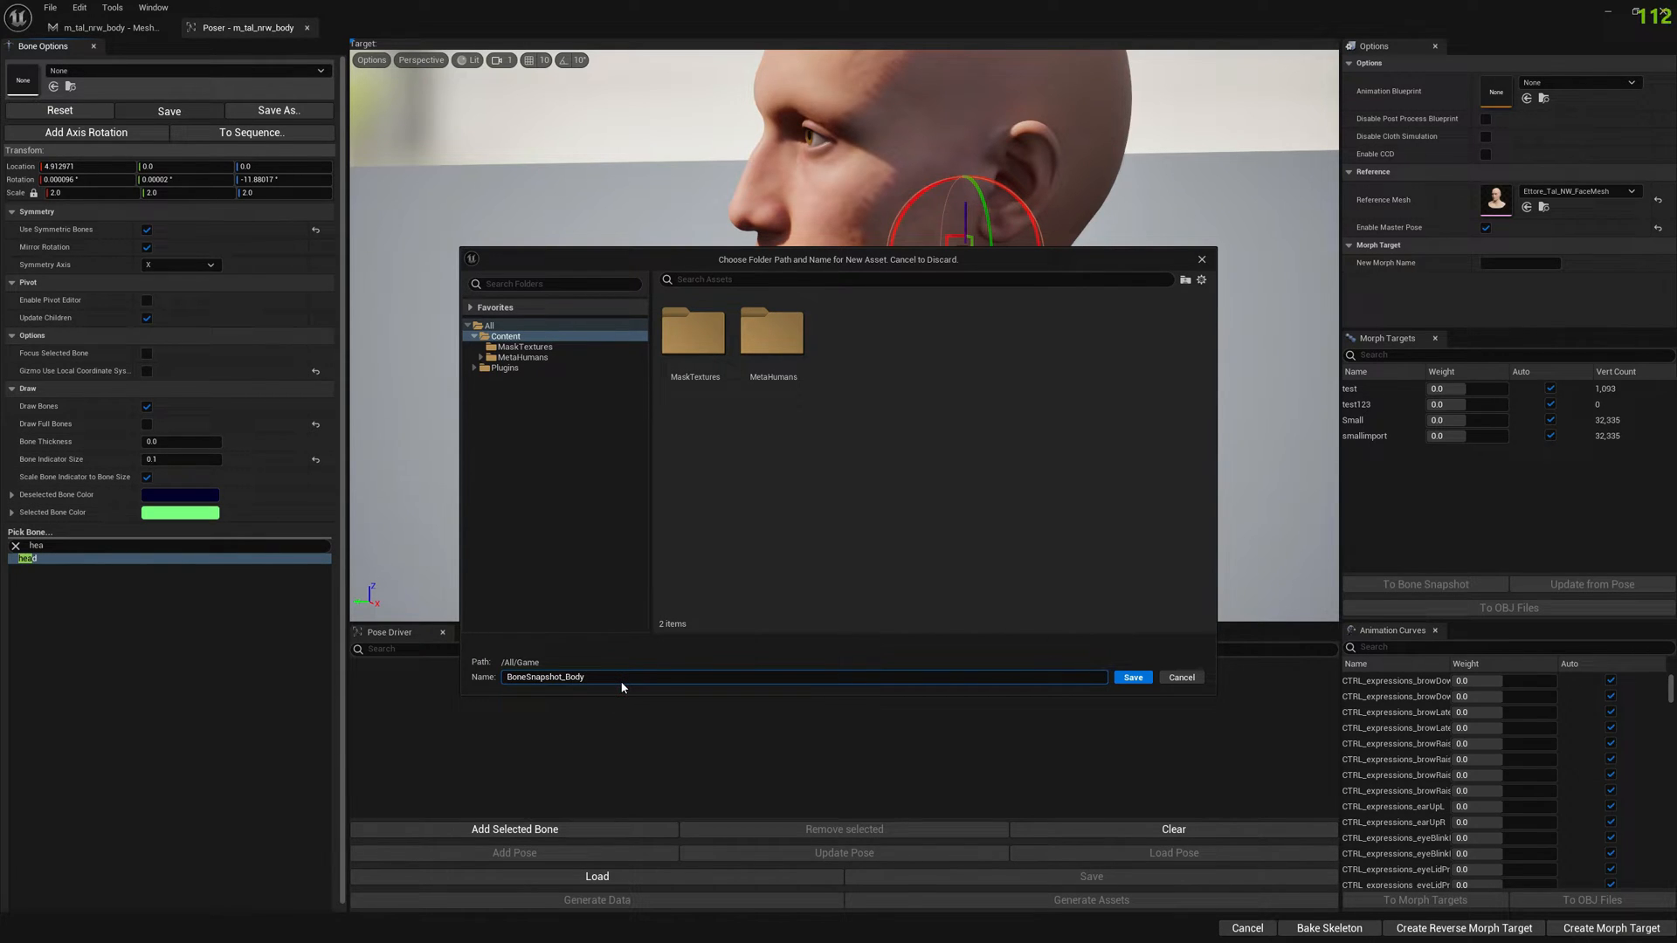
{"action": "left_click", "coordinate": [1132, 677]}
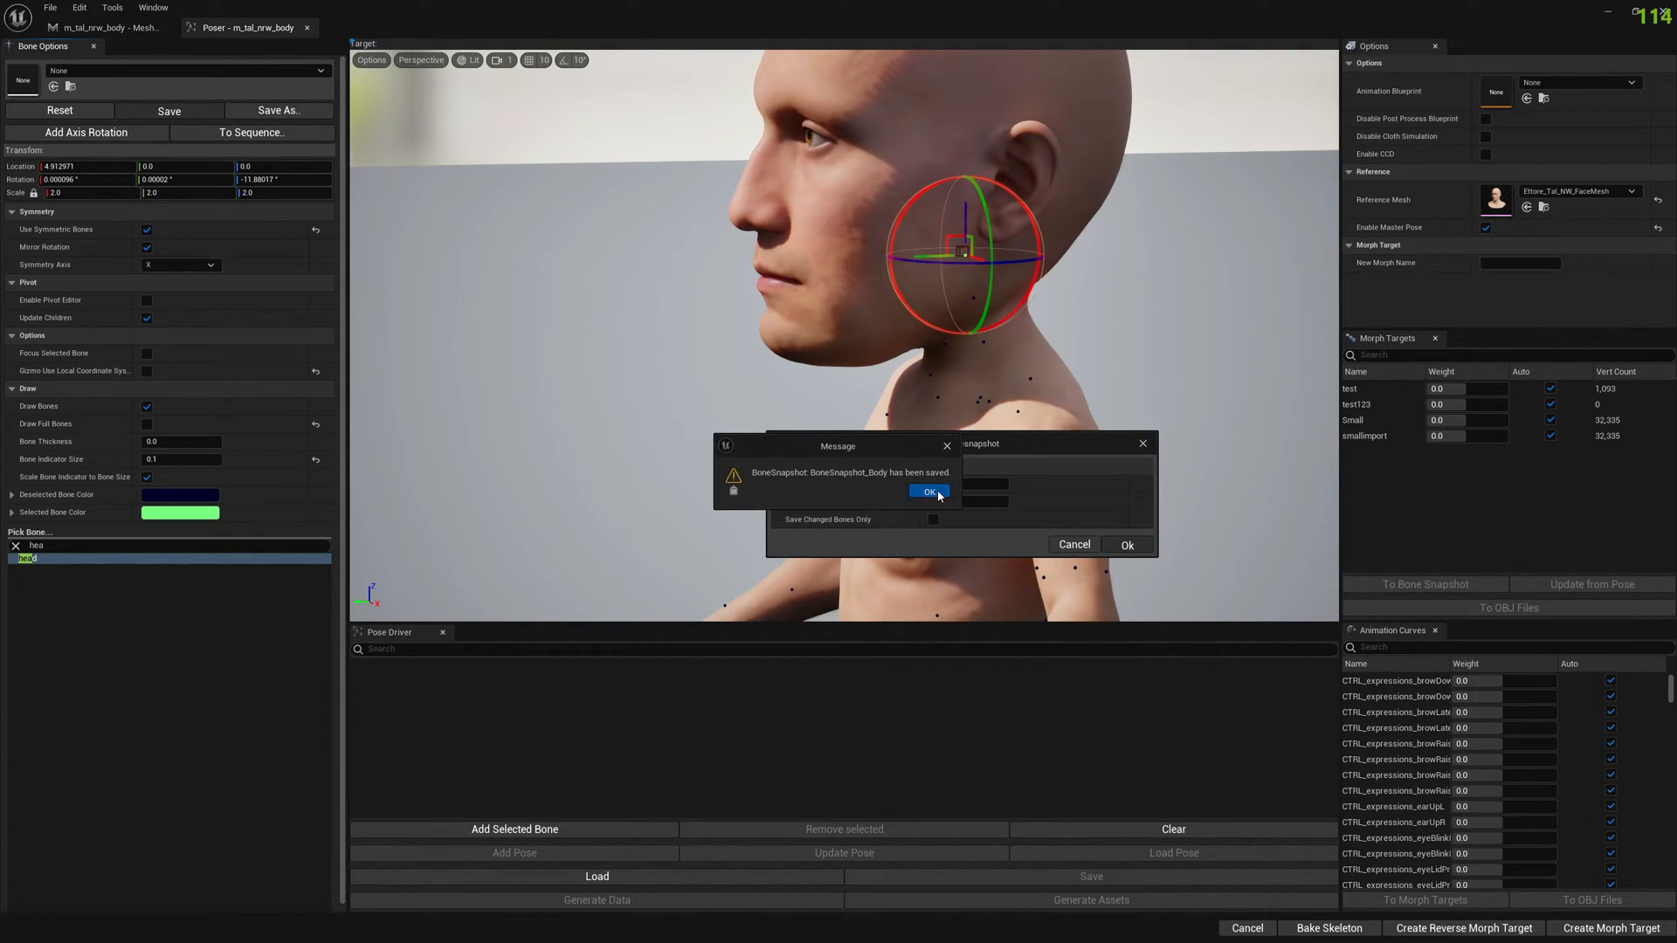
{"action": "left_click", "coordinate": [928, 492]}
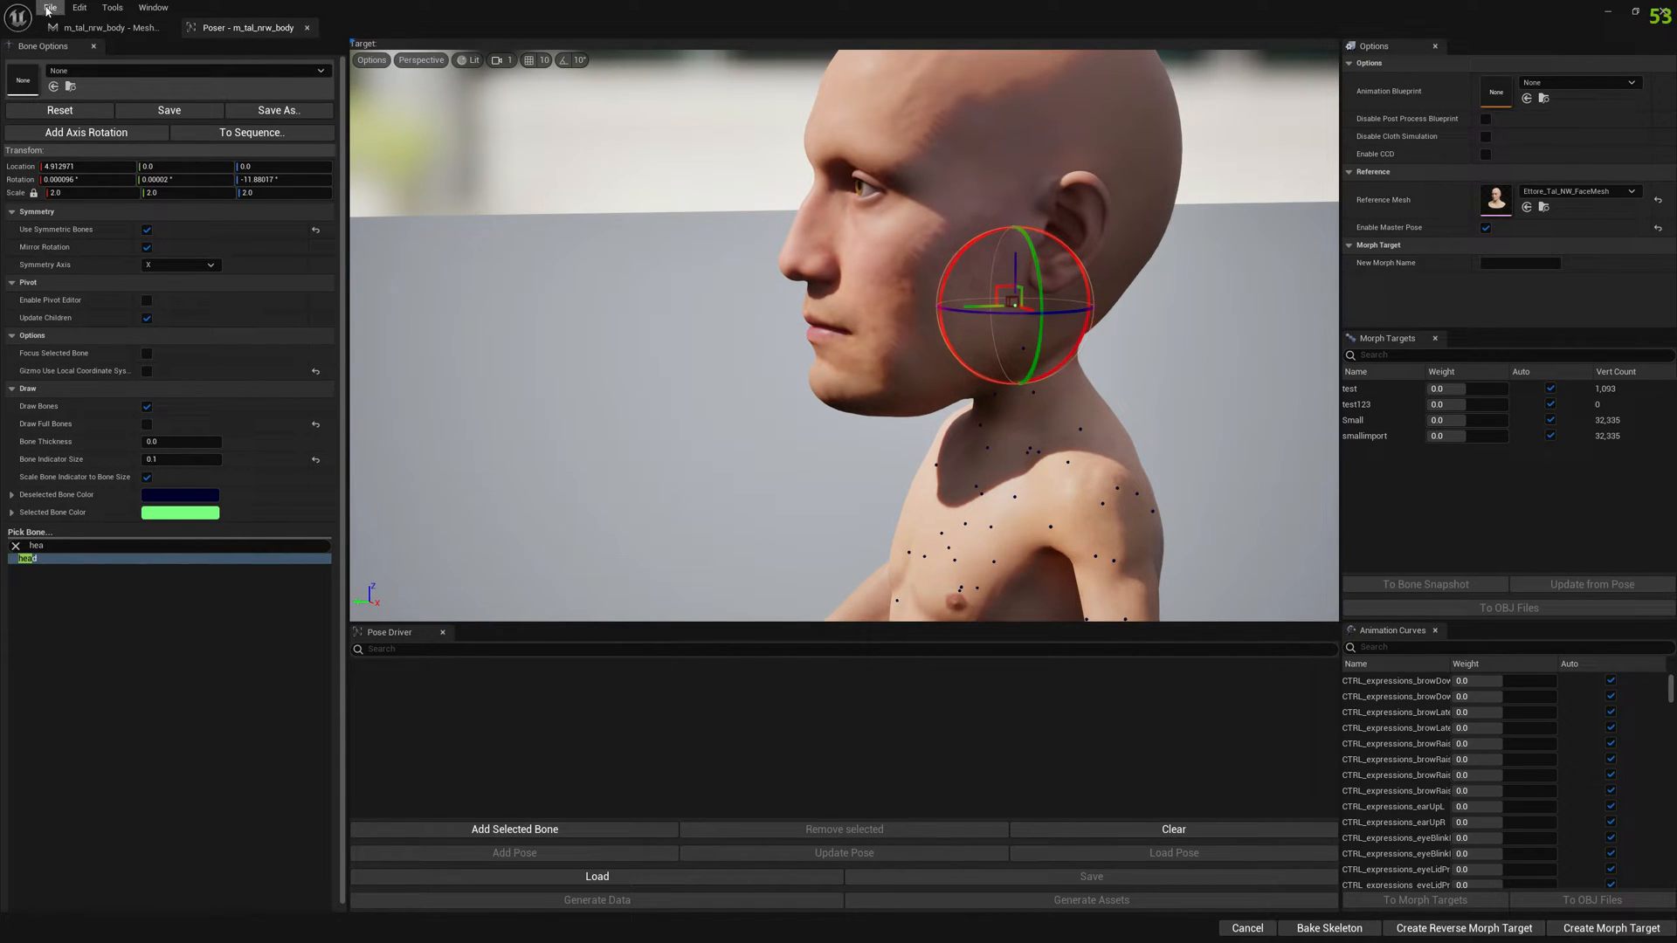
Save the face reference mesh pose from spine_05 as BoneSnapshot_Head in Content
{"action": "left_click", "coordinate": [111, 8]}
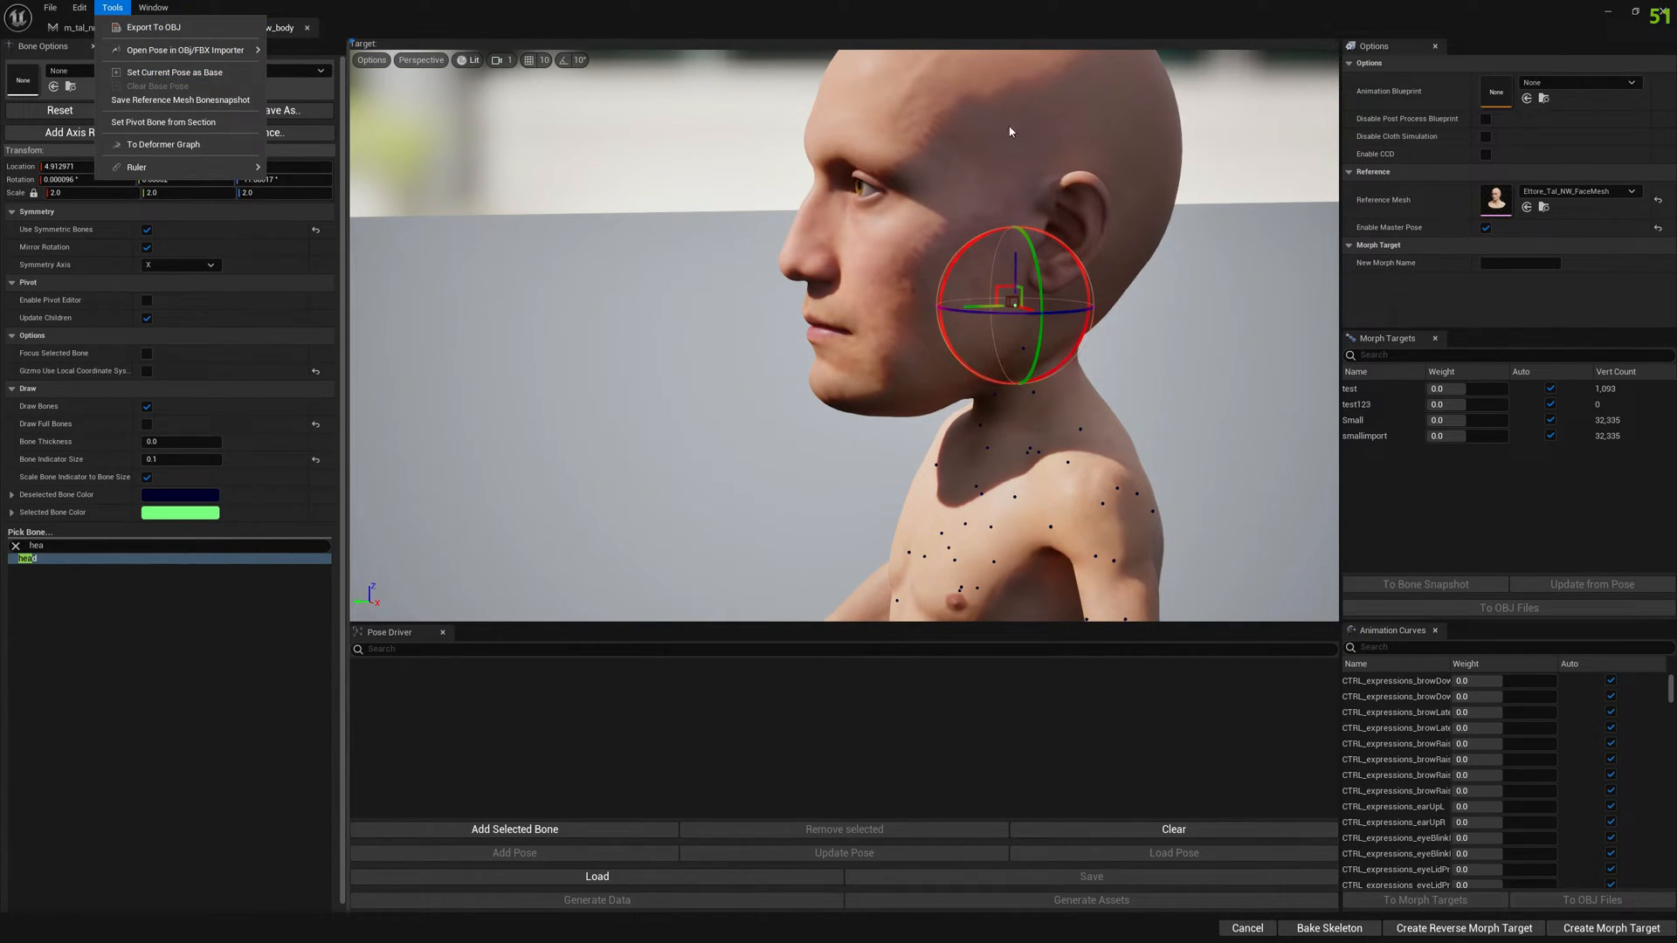
{"action": "mouse_move", "coordinate": [178, 100]}
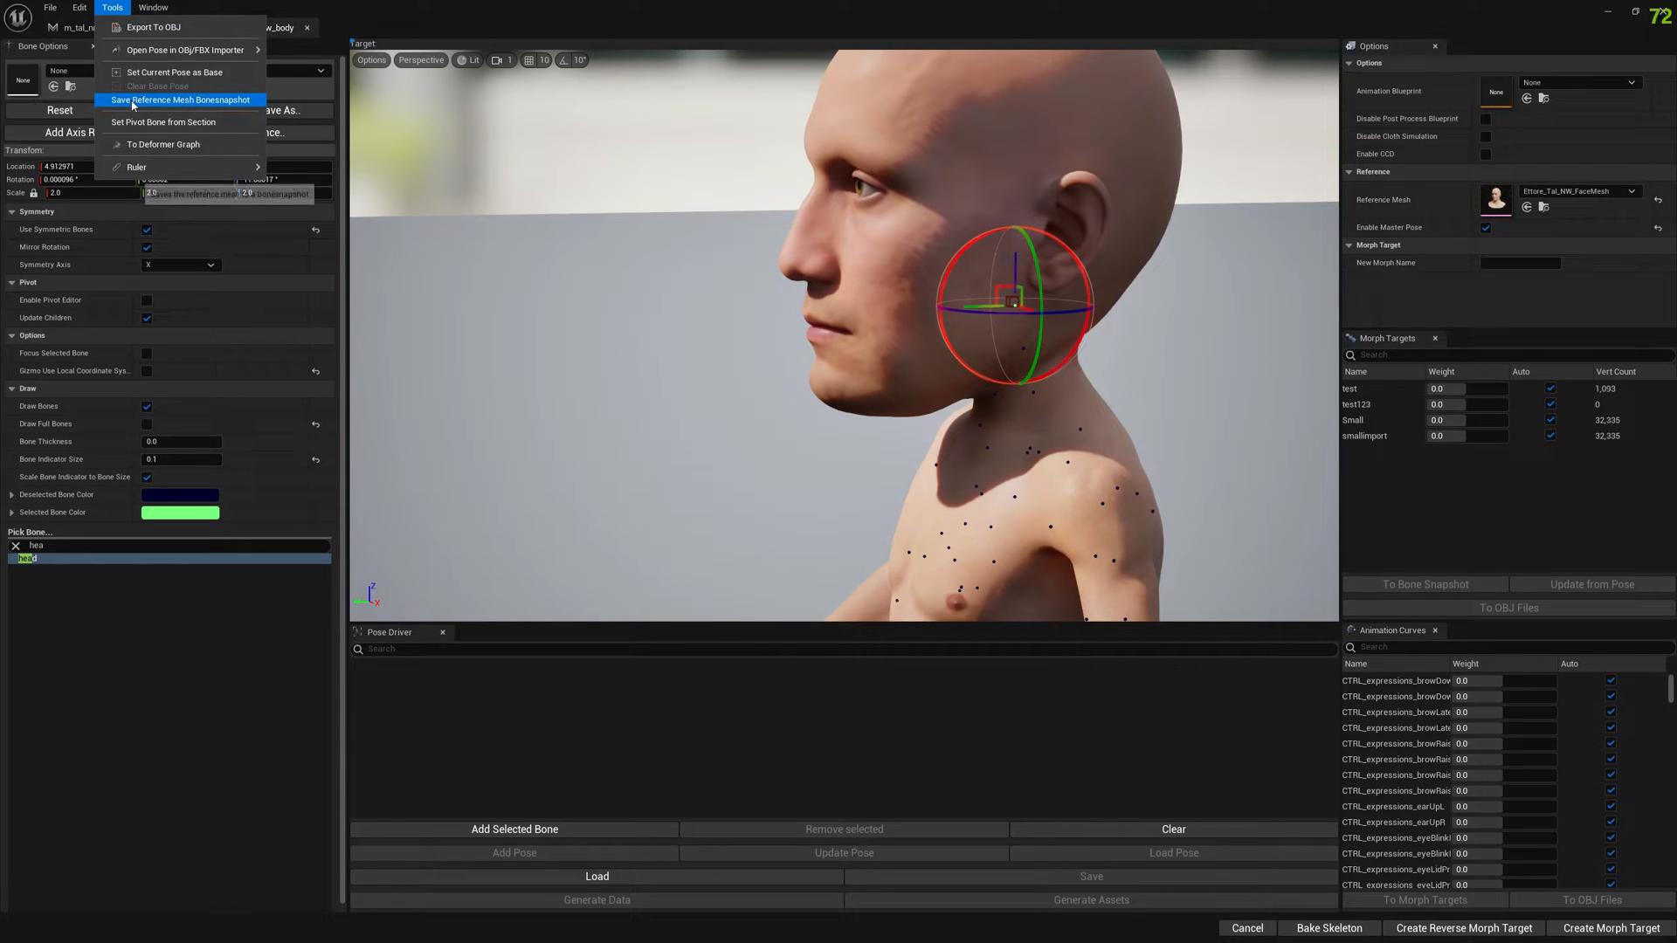
{"action": "left_click", "coordinate": [178, 99]}
{"action": "type", "text": "spine_"}
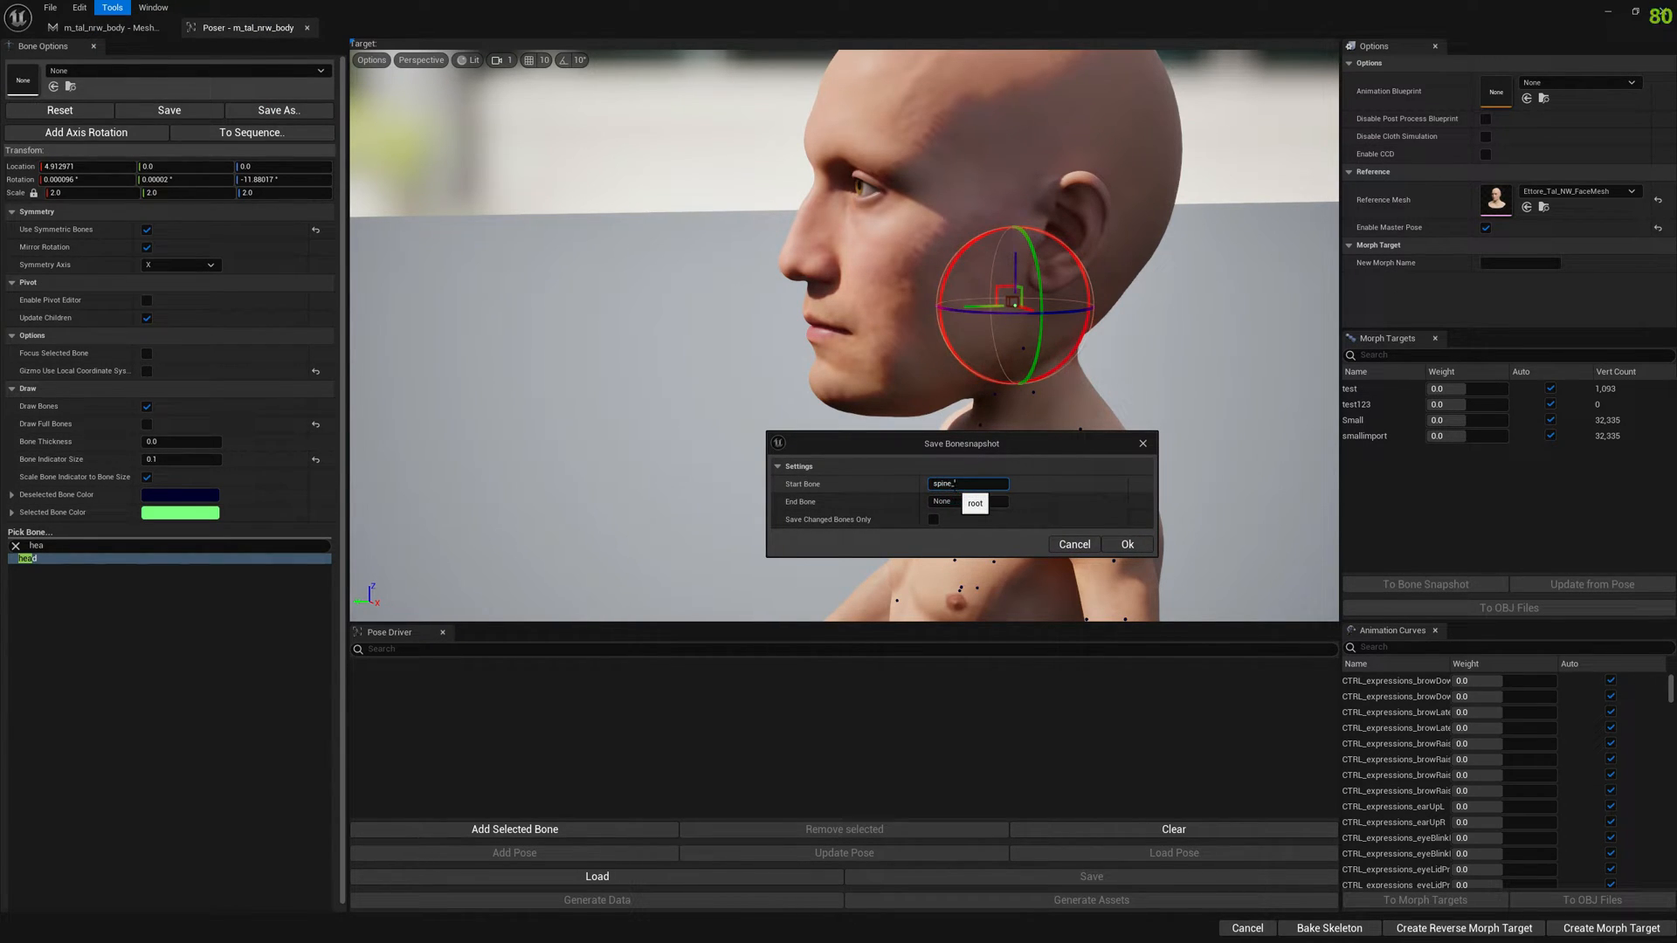
{"action": "left_click", "coordinate": [974, 503]}
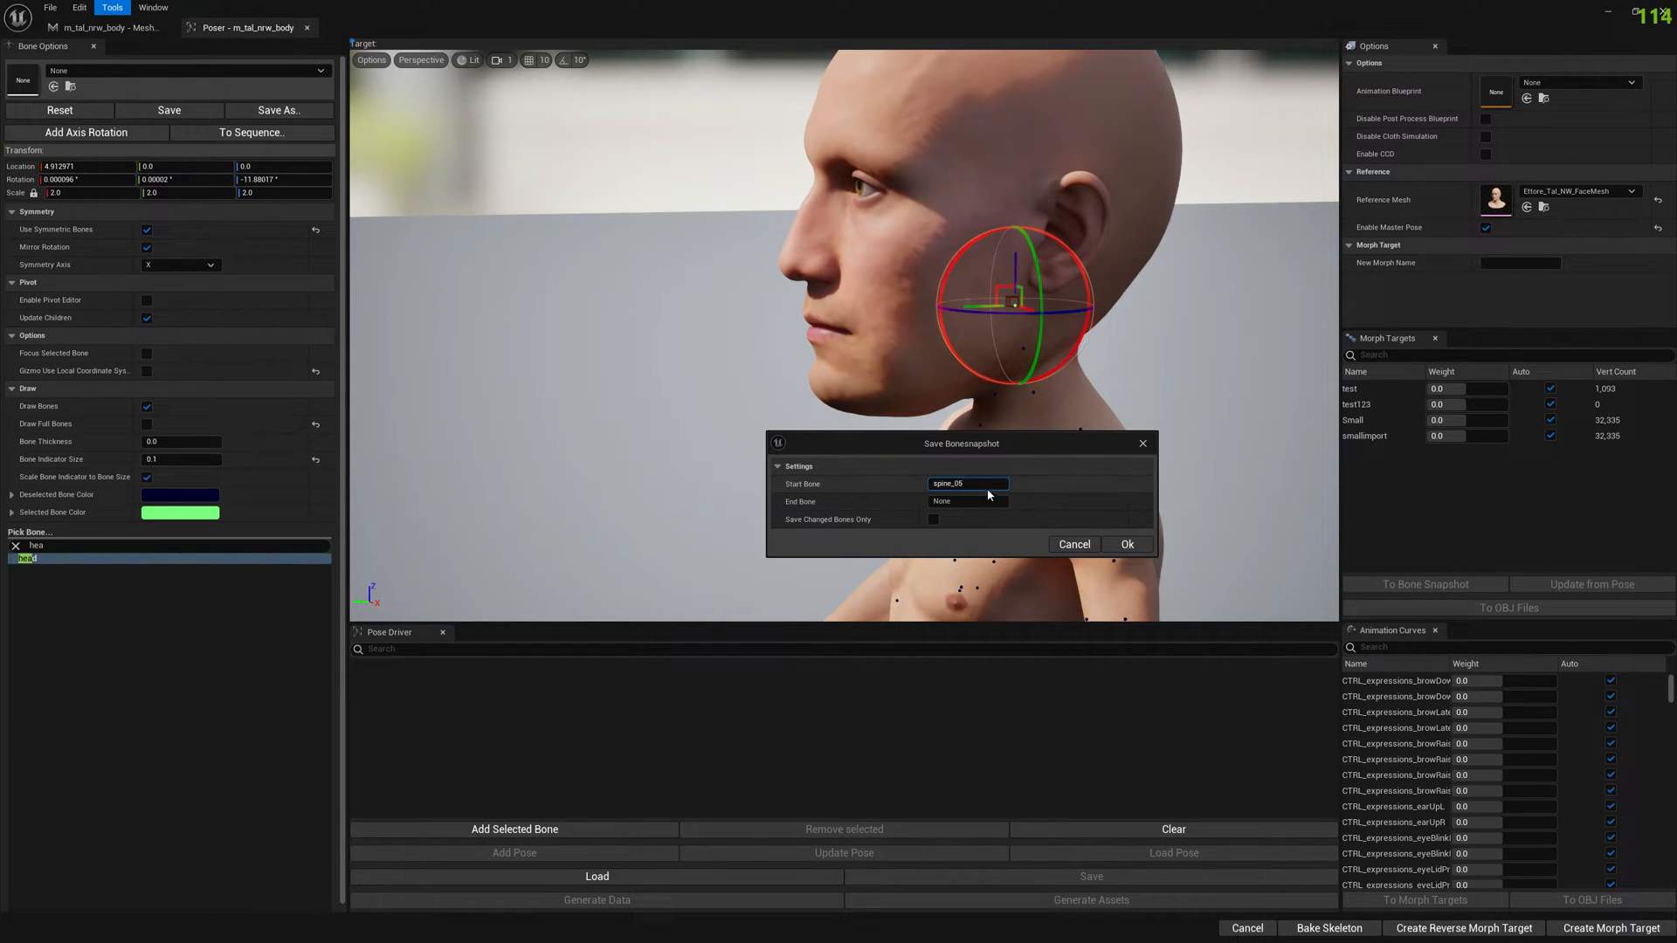
{"action": "left_click", "coordinate": [1126, 544]}
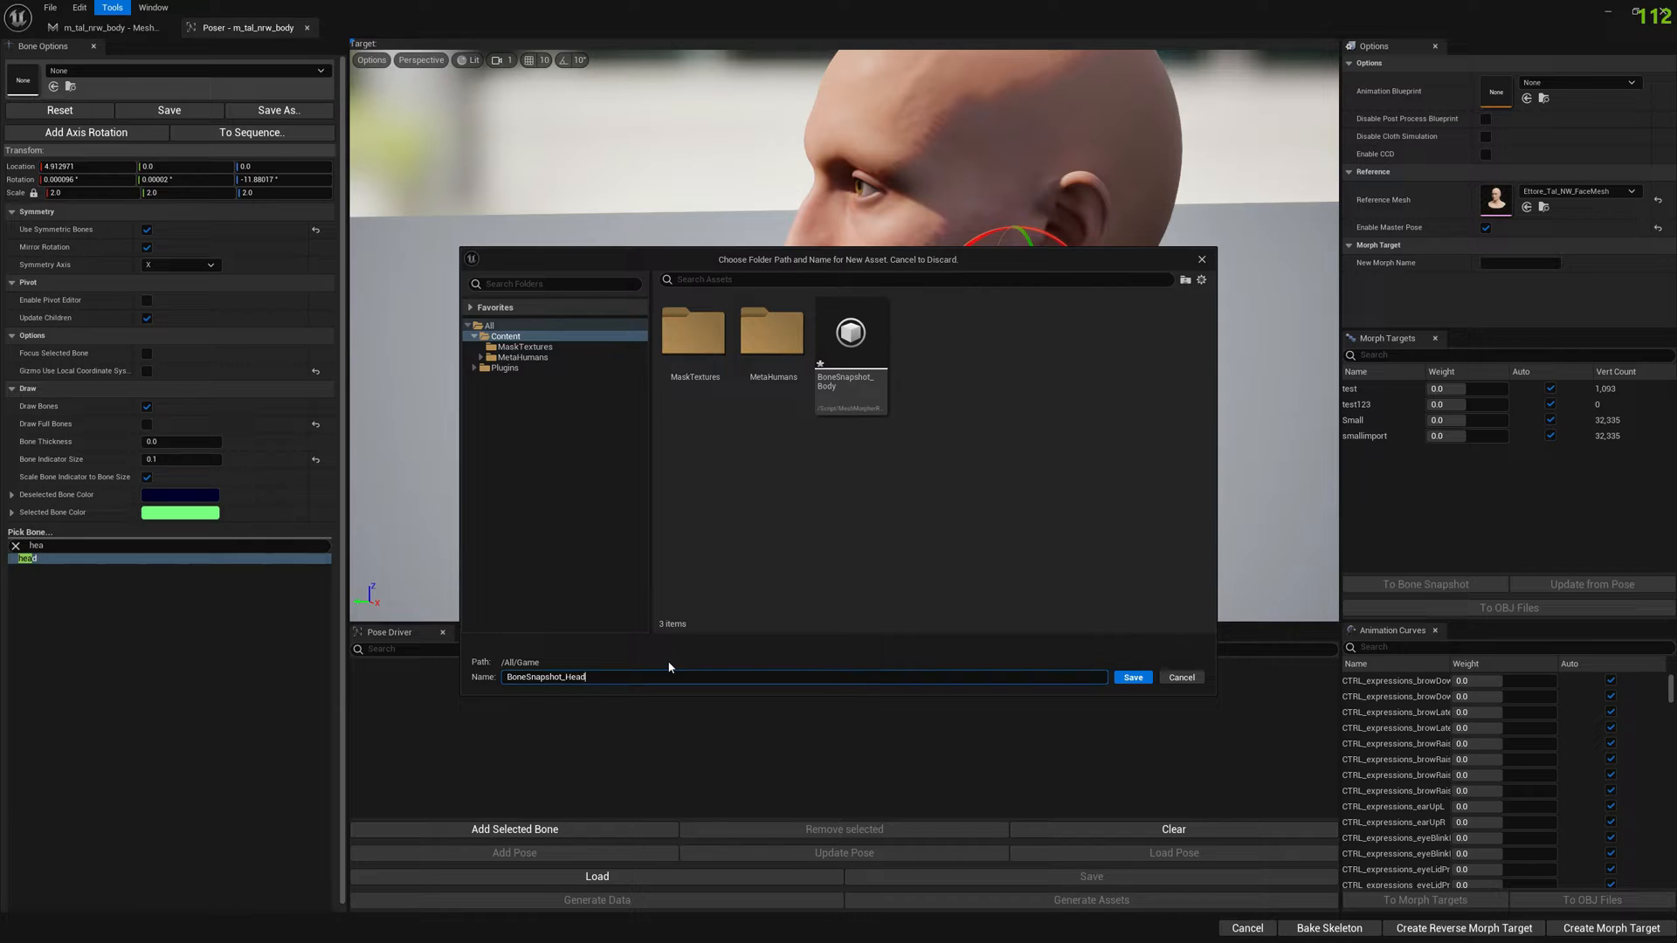
{"action": "left_click", "coordinate": [1132, 677]}
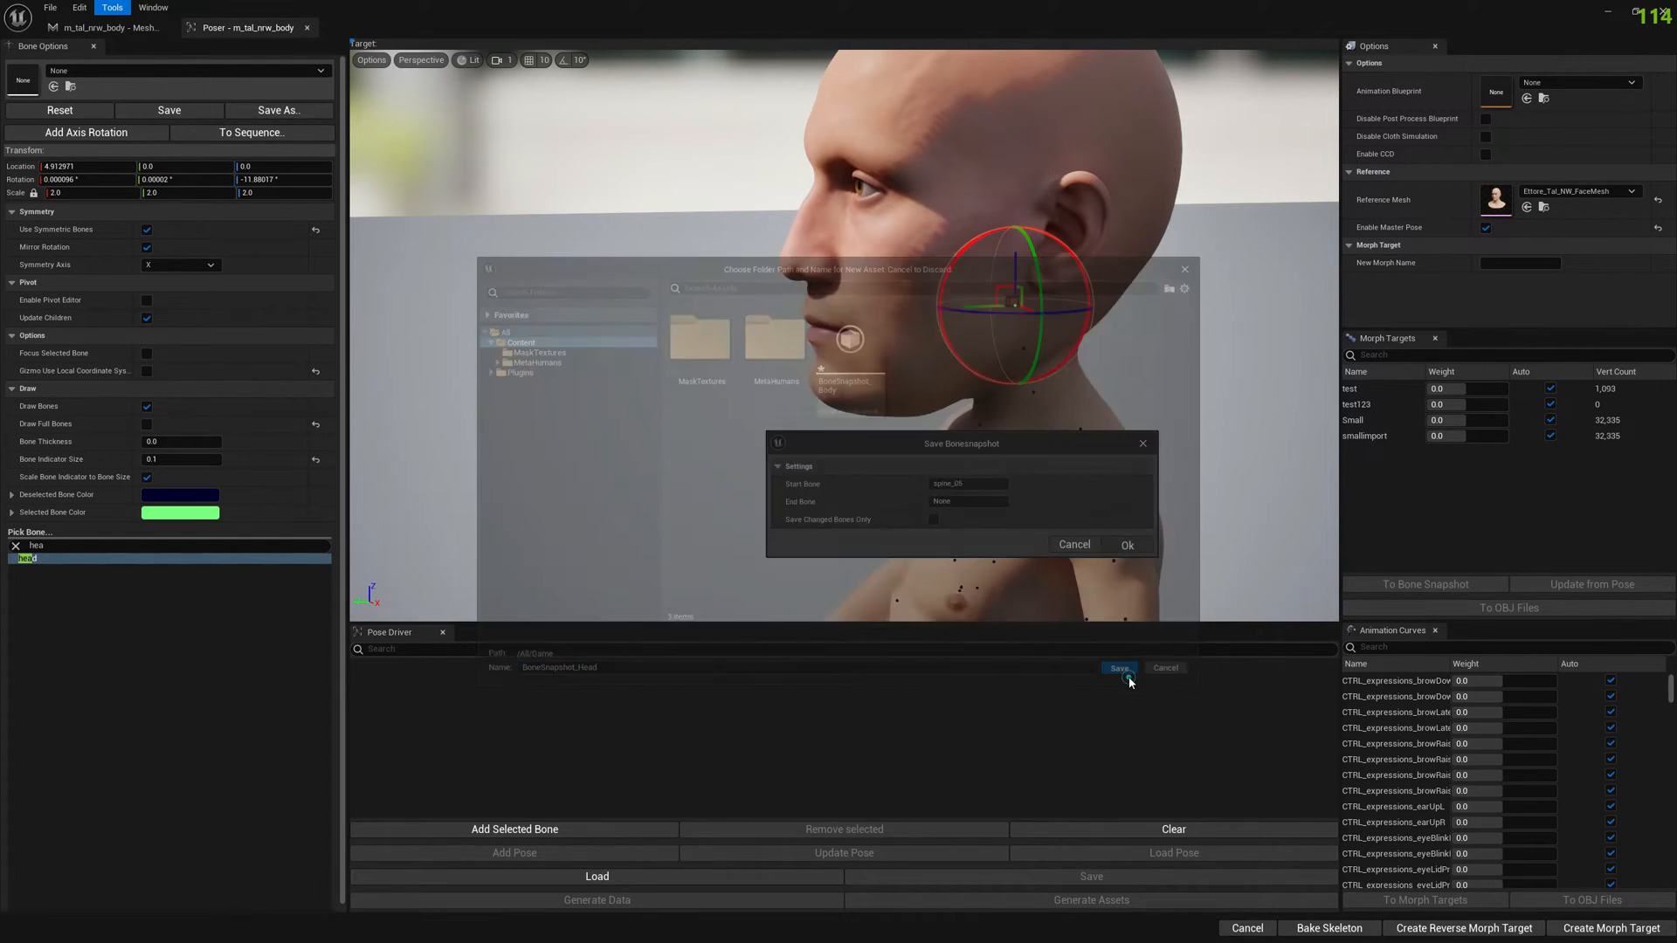
{"action": "left_click", "coordinate": [1126, 544]}
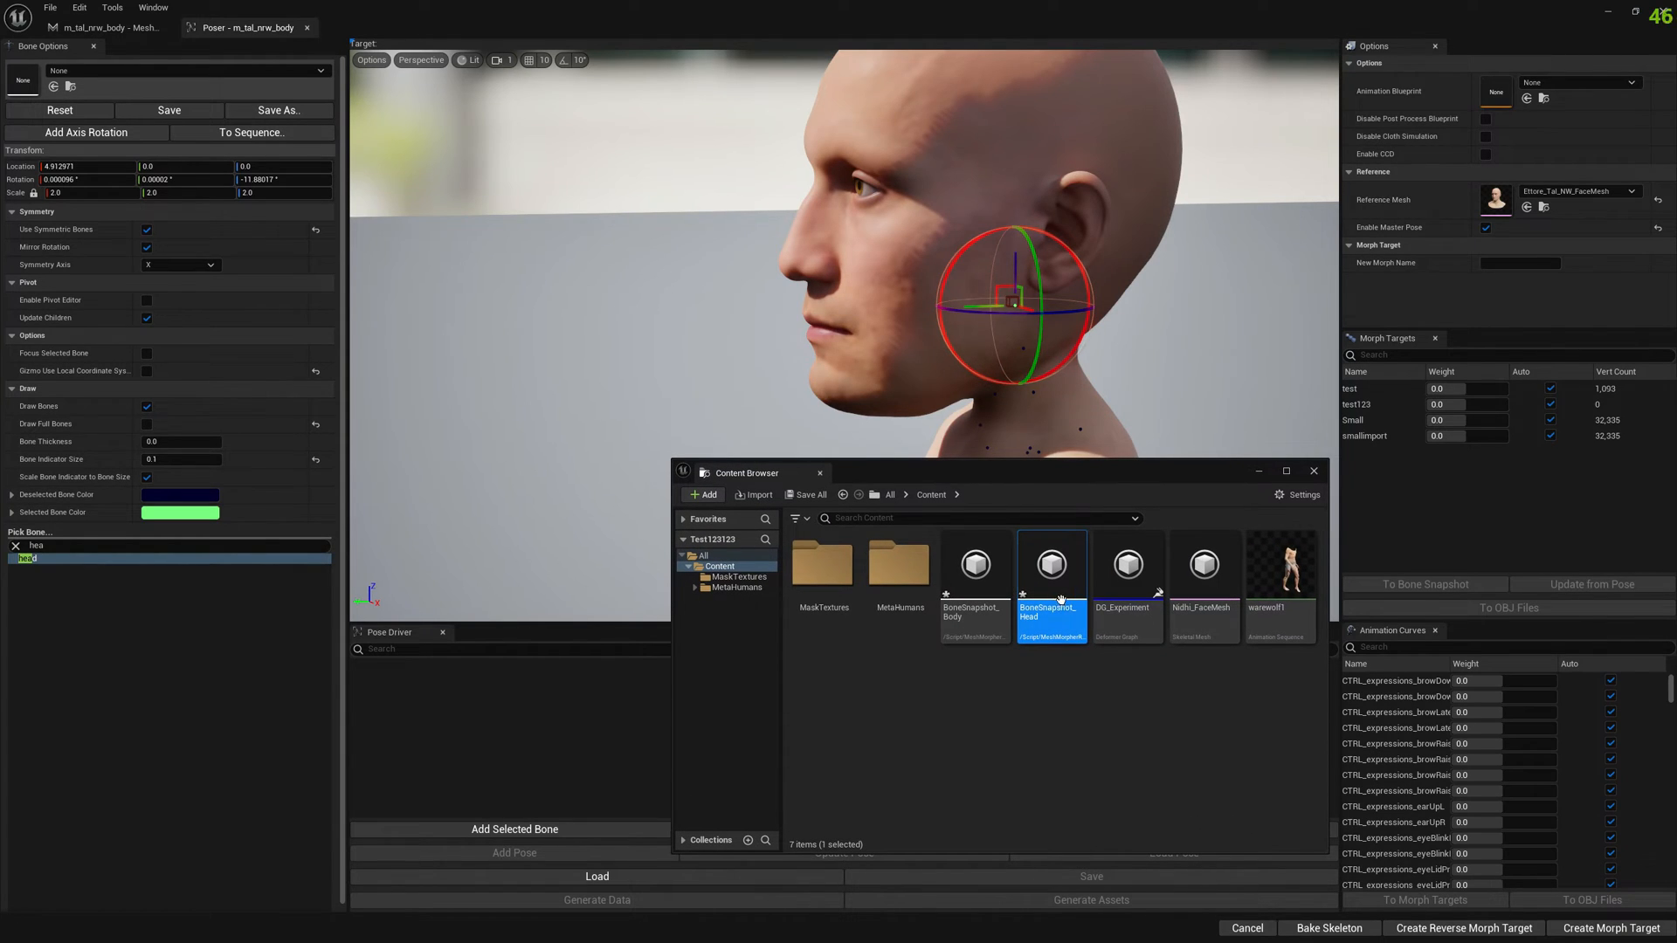
{"action": "mouse_move", "coordinate": [1206, 490]}
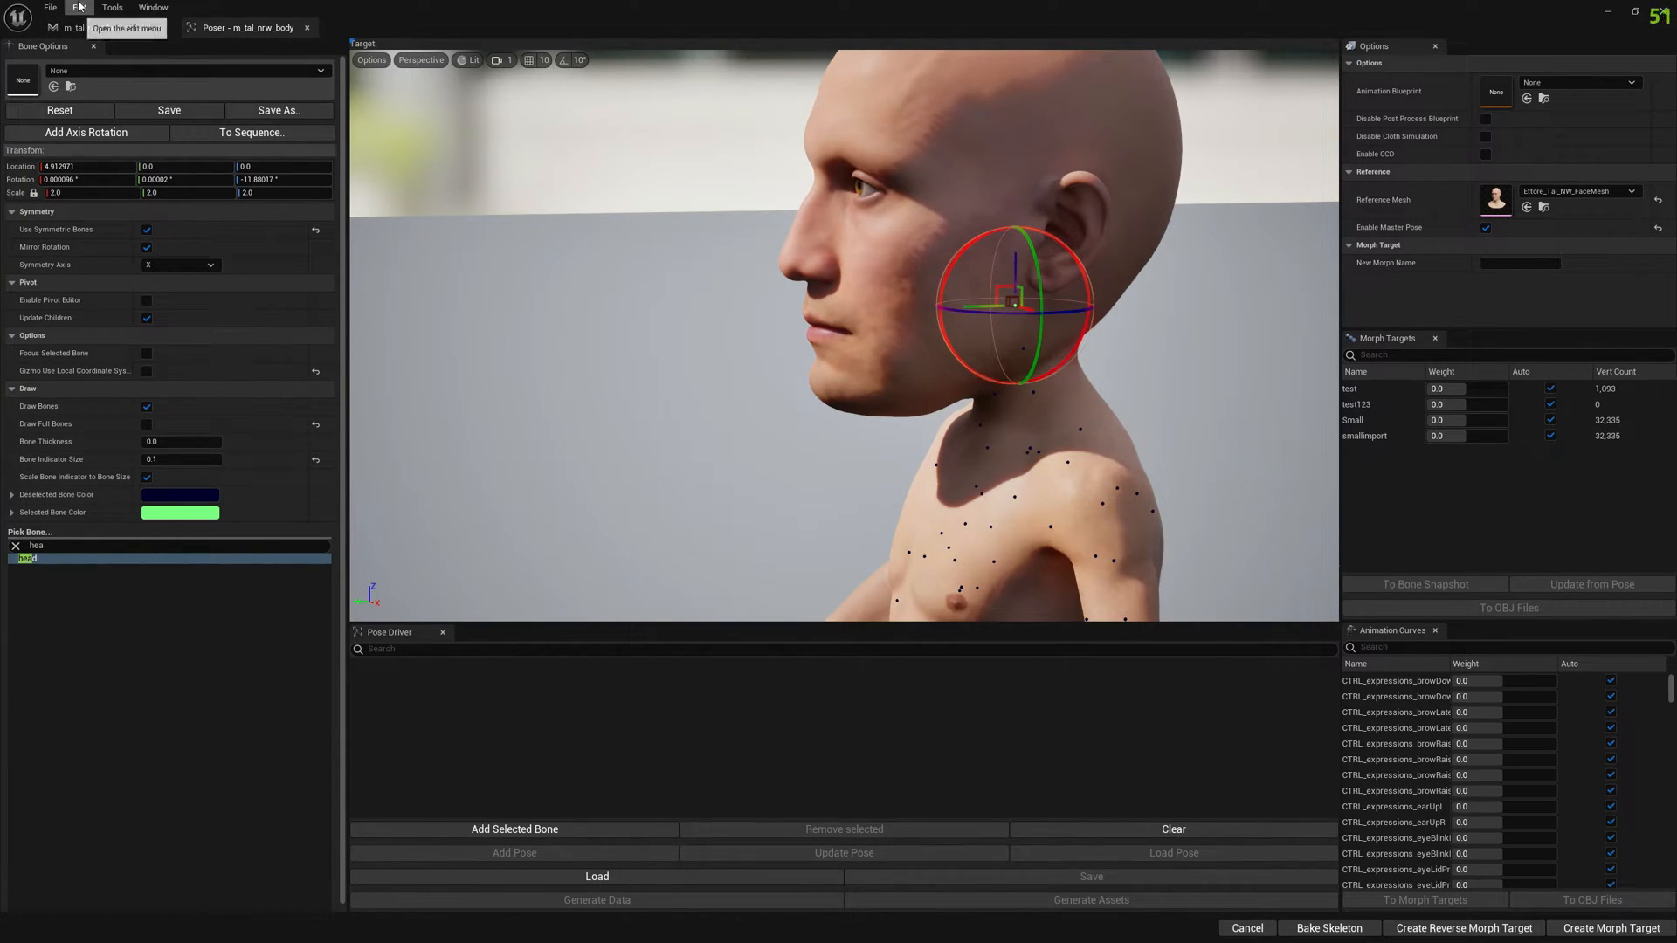
Merge the Body (index 0) and Head (index 1) snapshots and save as BoneSnapshot_FullBody
{"action": "left_click", "coordinate": [78, 8]}
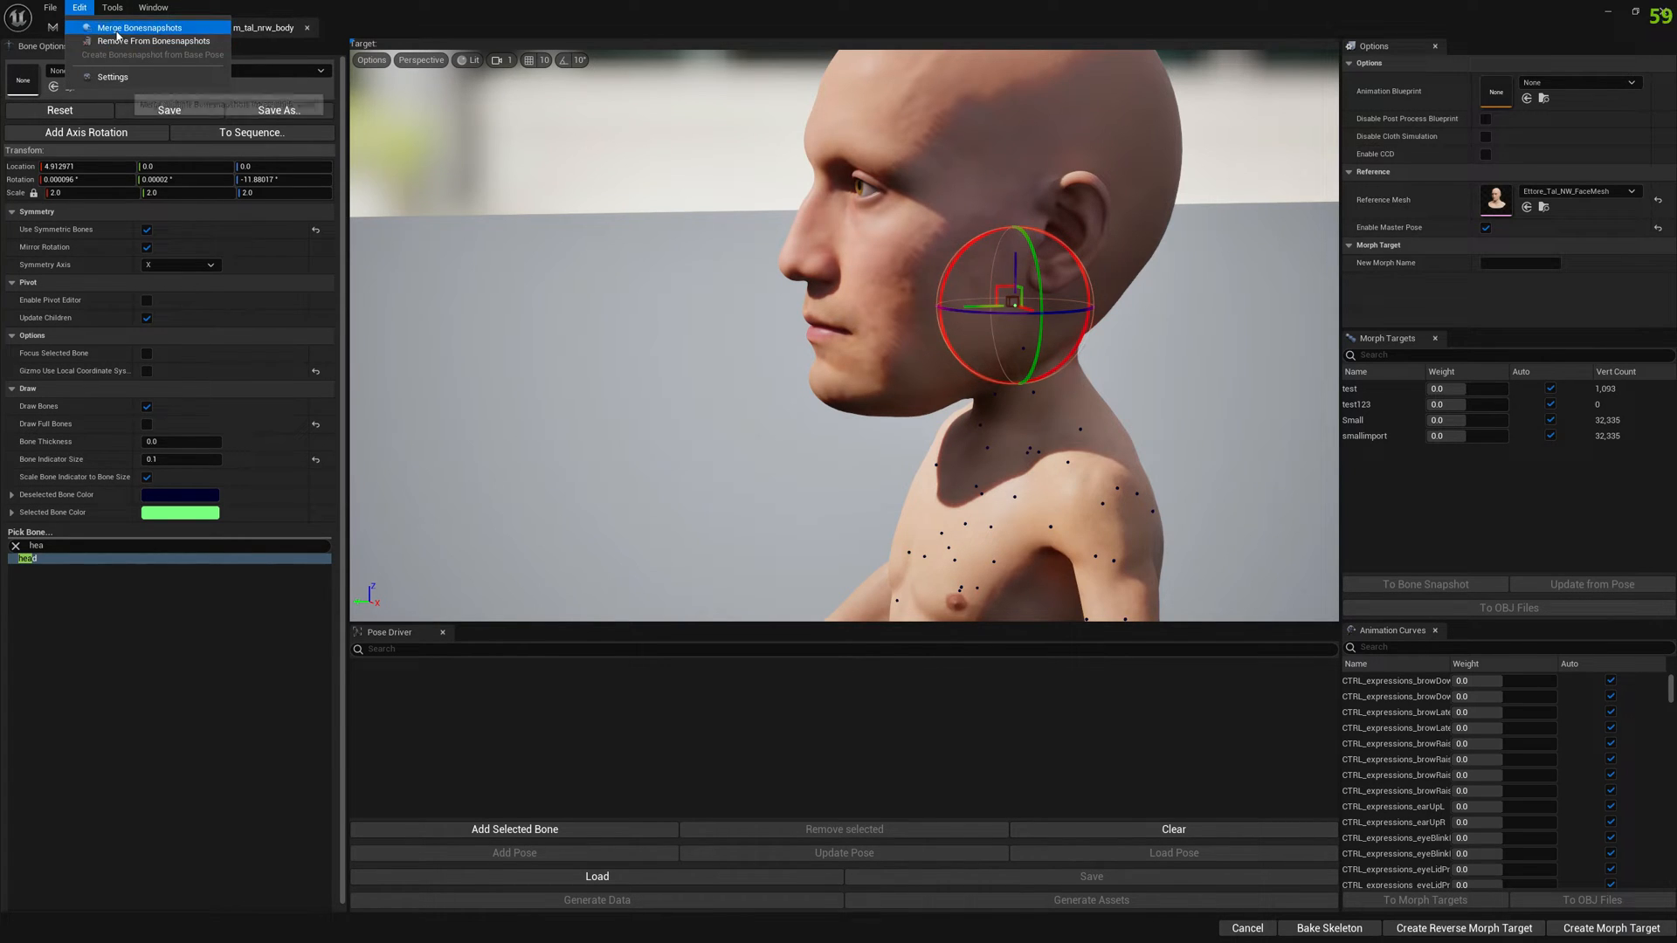
{"action": "left_click", "coordinate": [139, 27]}
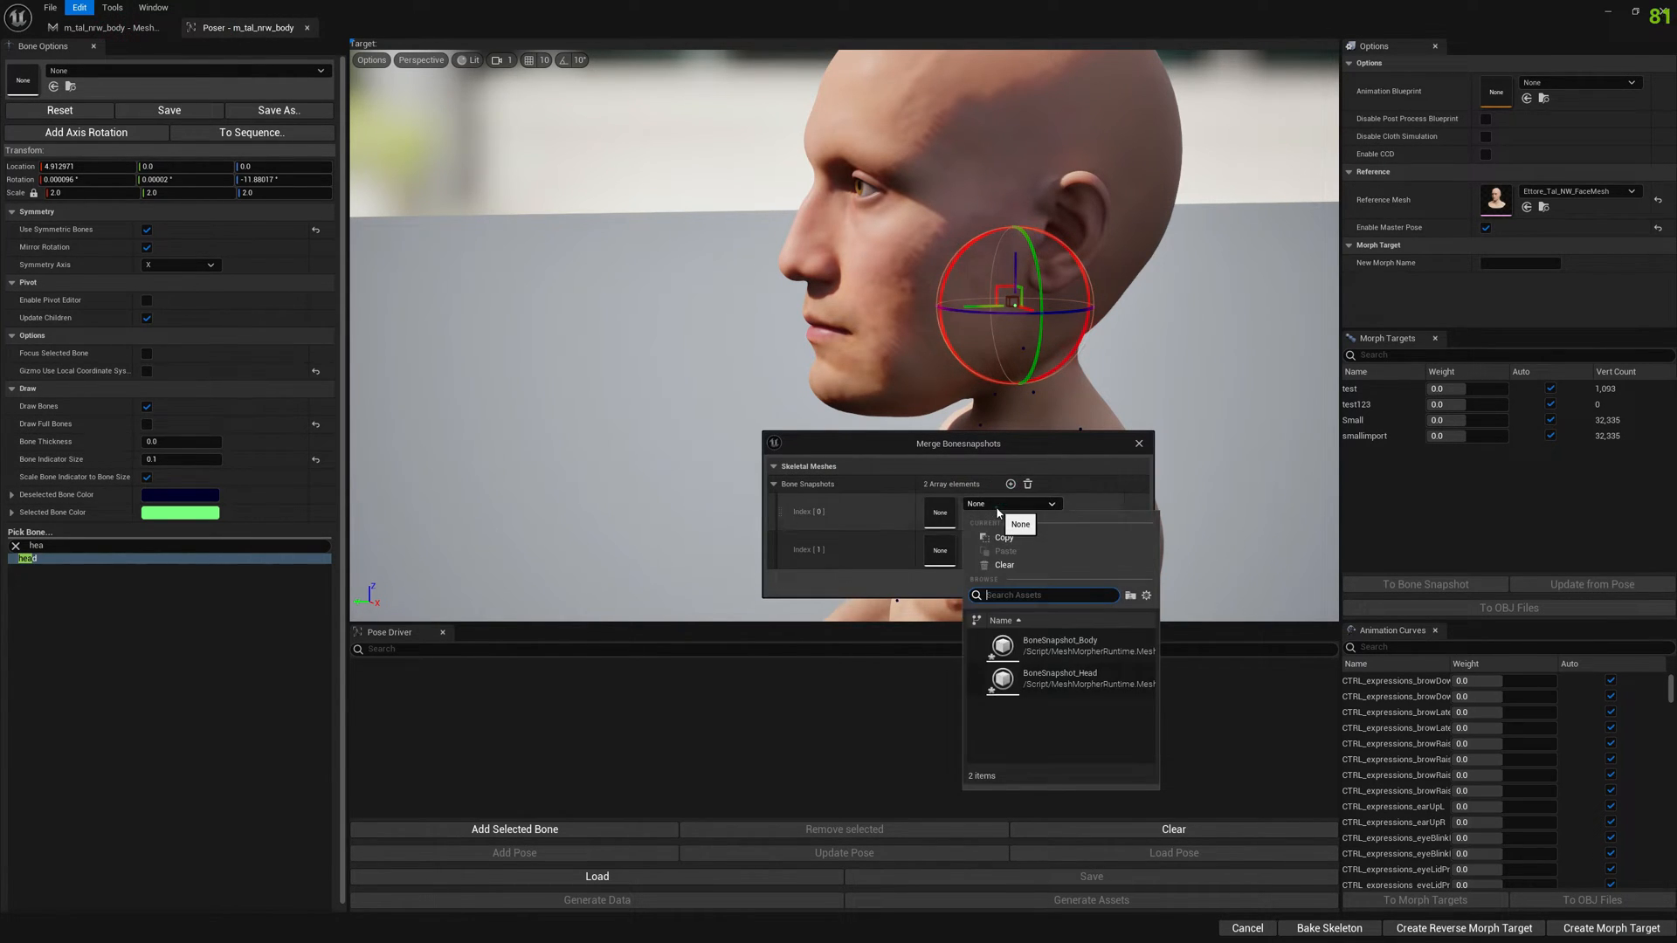
{"action": "mouse_move", "coordinate": [1058, 647]}
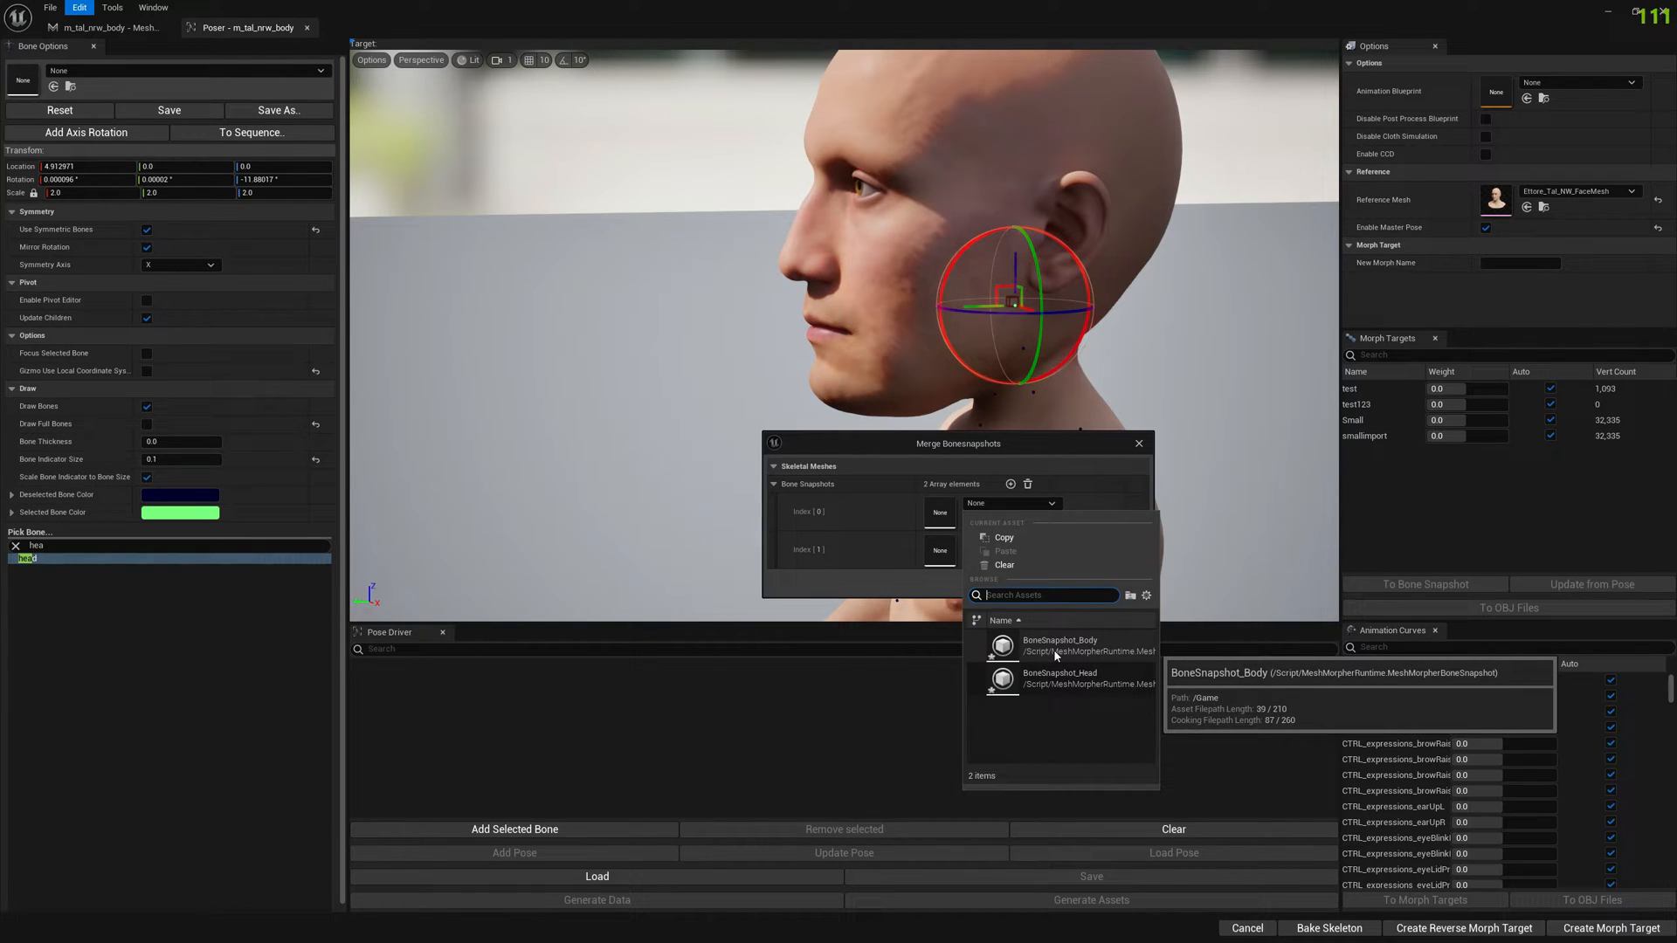
{"action": "left_click", "coordinate": [1059, 645]}
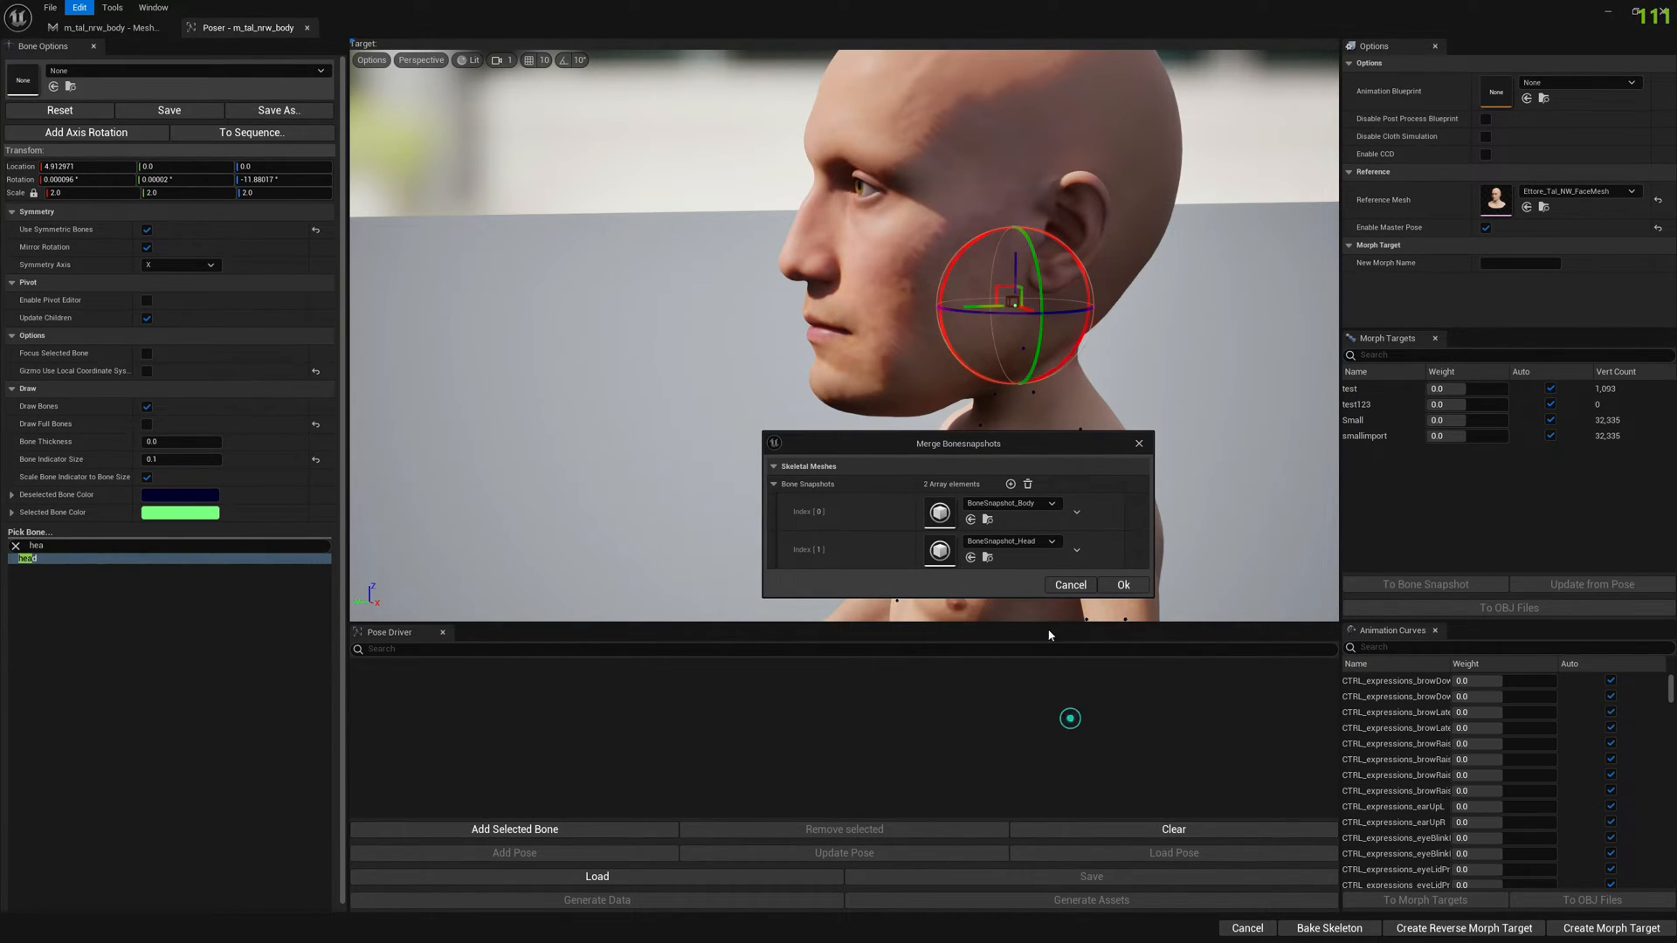
{"action": "left_click", "coordinate": [1124, 585]}
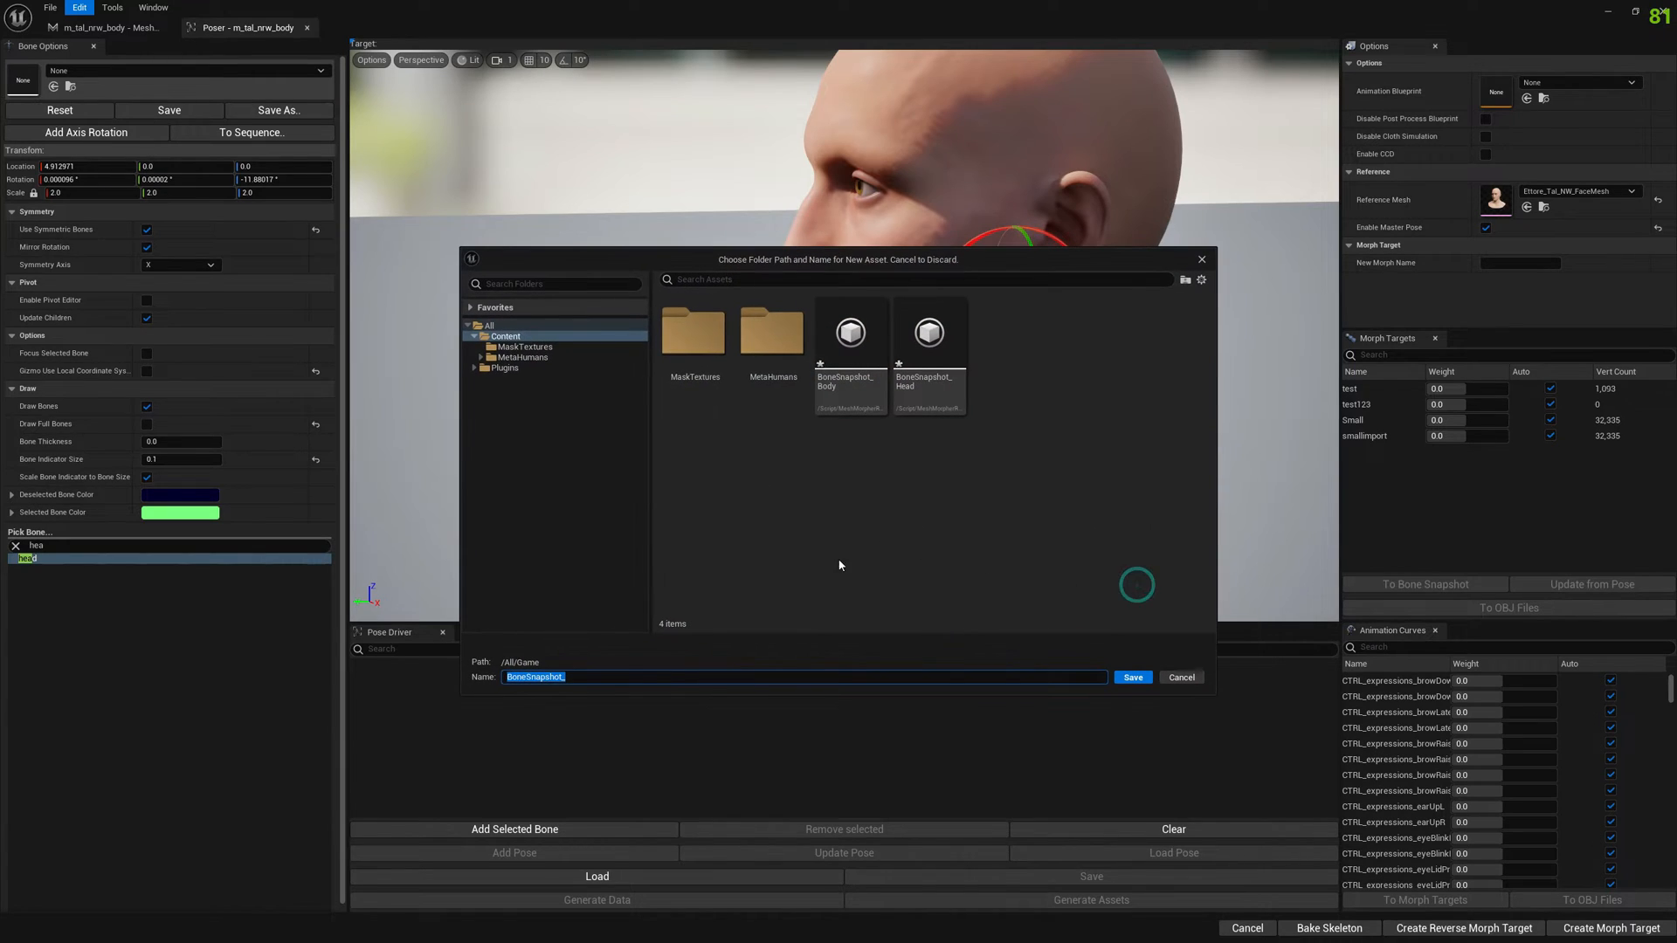
{"action": "type", "text": "Fu"}
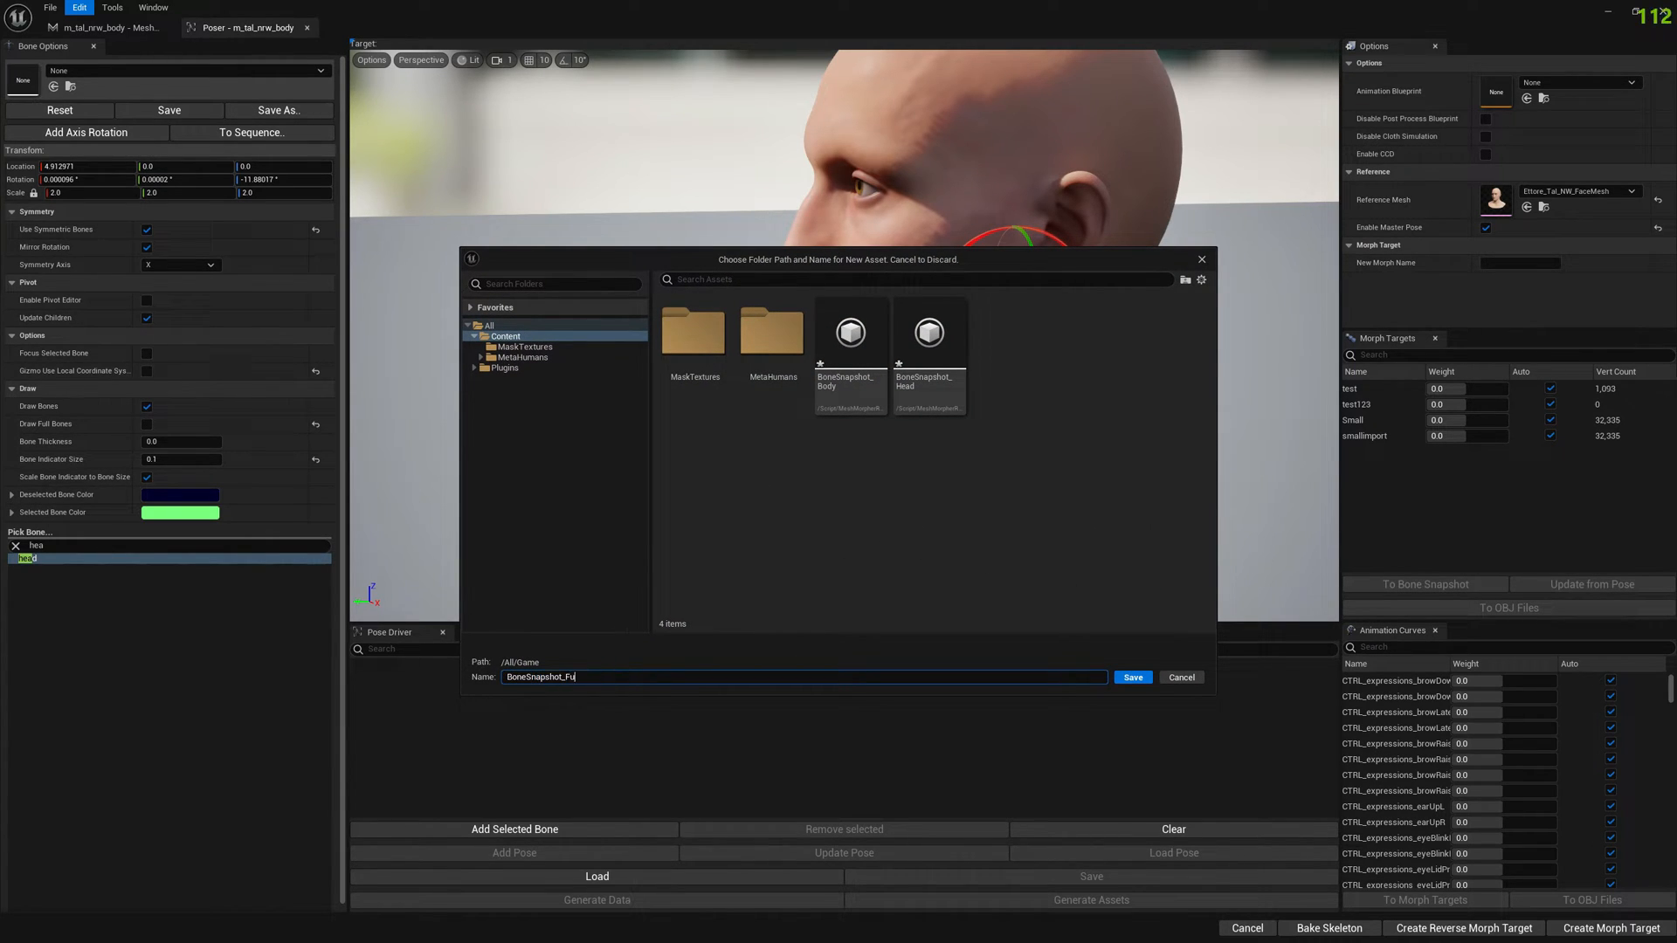
{"action": "type", "text": "llBody"}
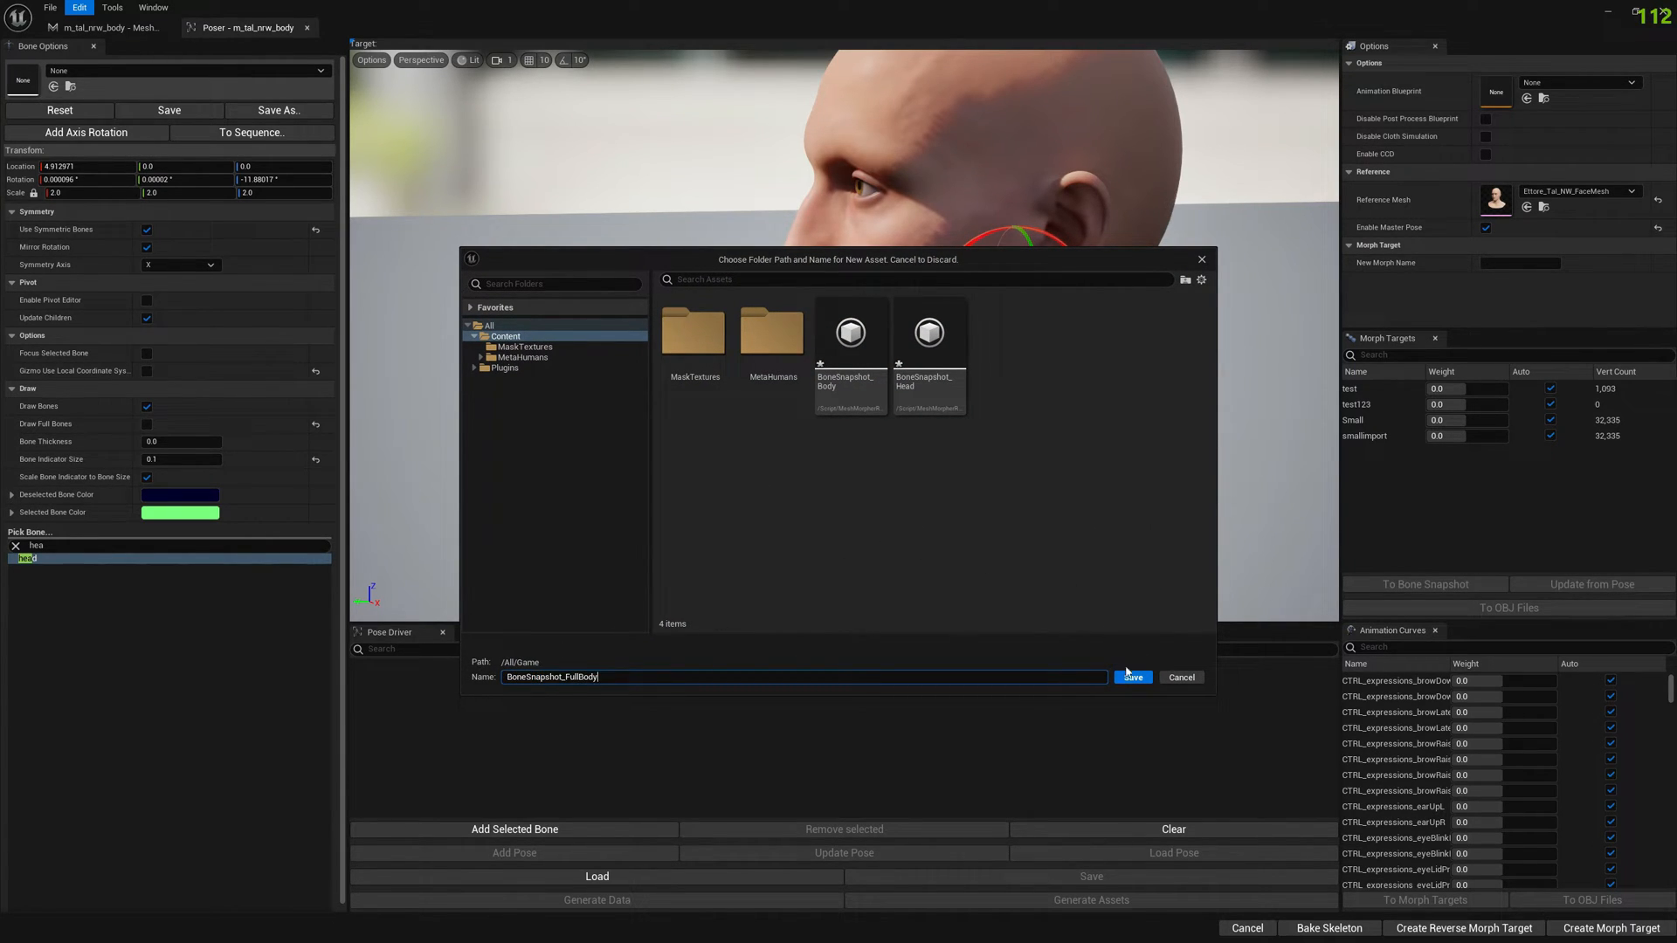
{"action": "left_click", "coordinate": [1132, 677]}
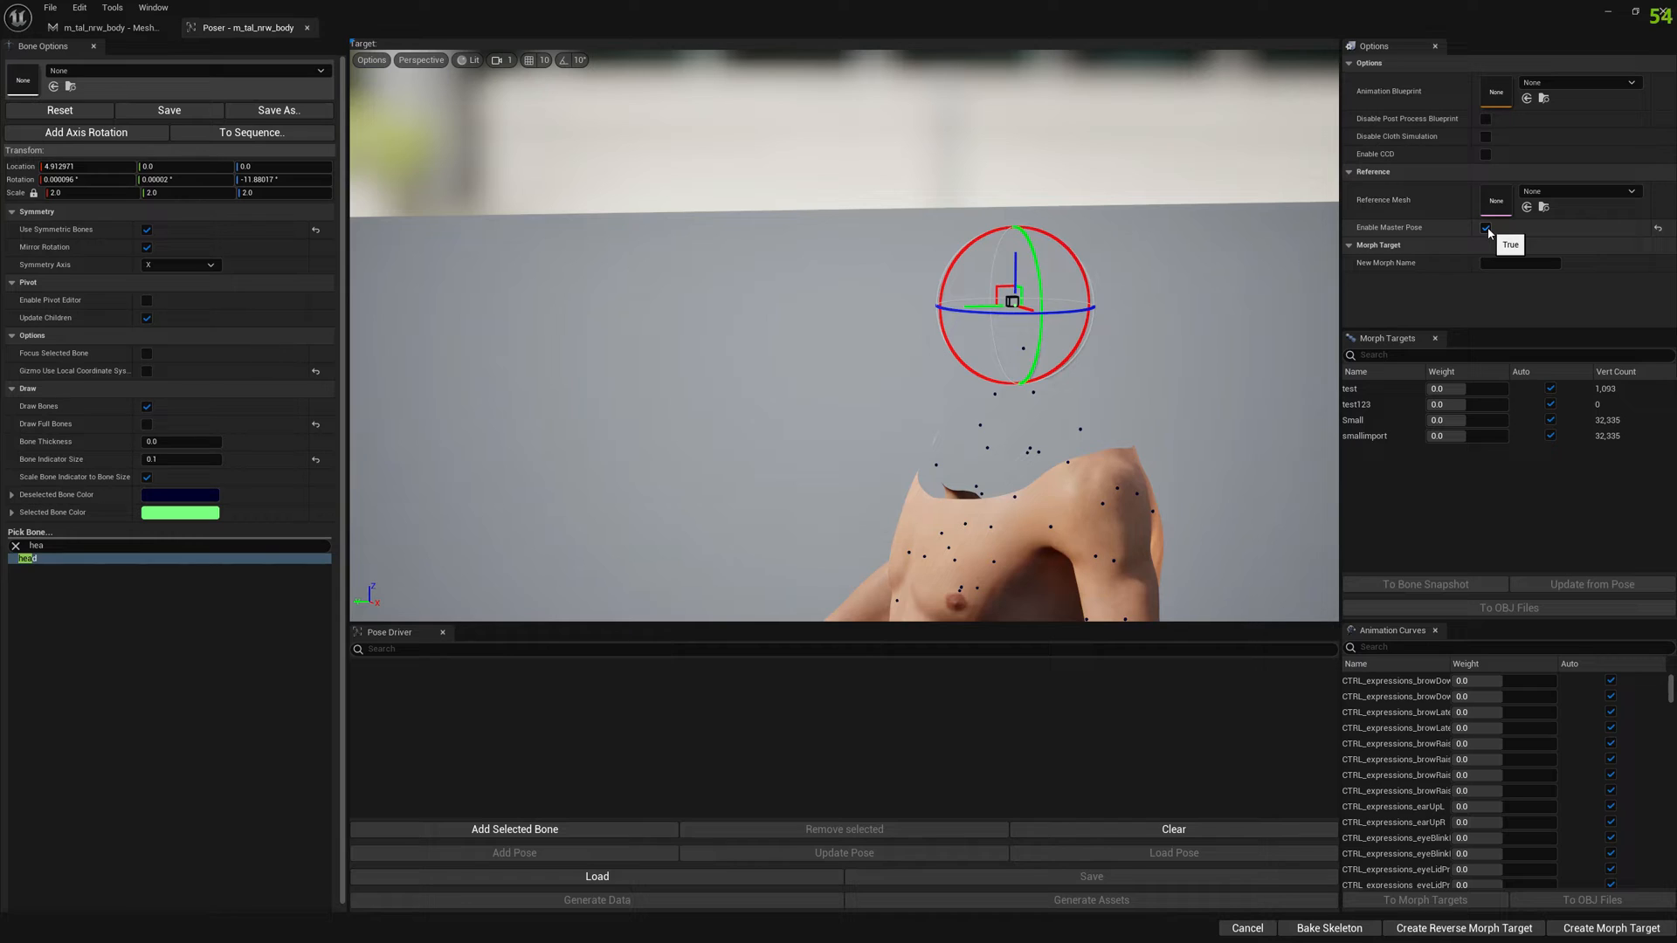
Load BoneSnapshot_FullBody in Bone Options and bake the skeleton into the body mesh
{"action": "left_click", "coordinate": [1486, 228]}
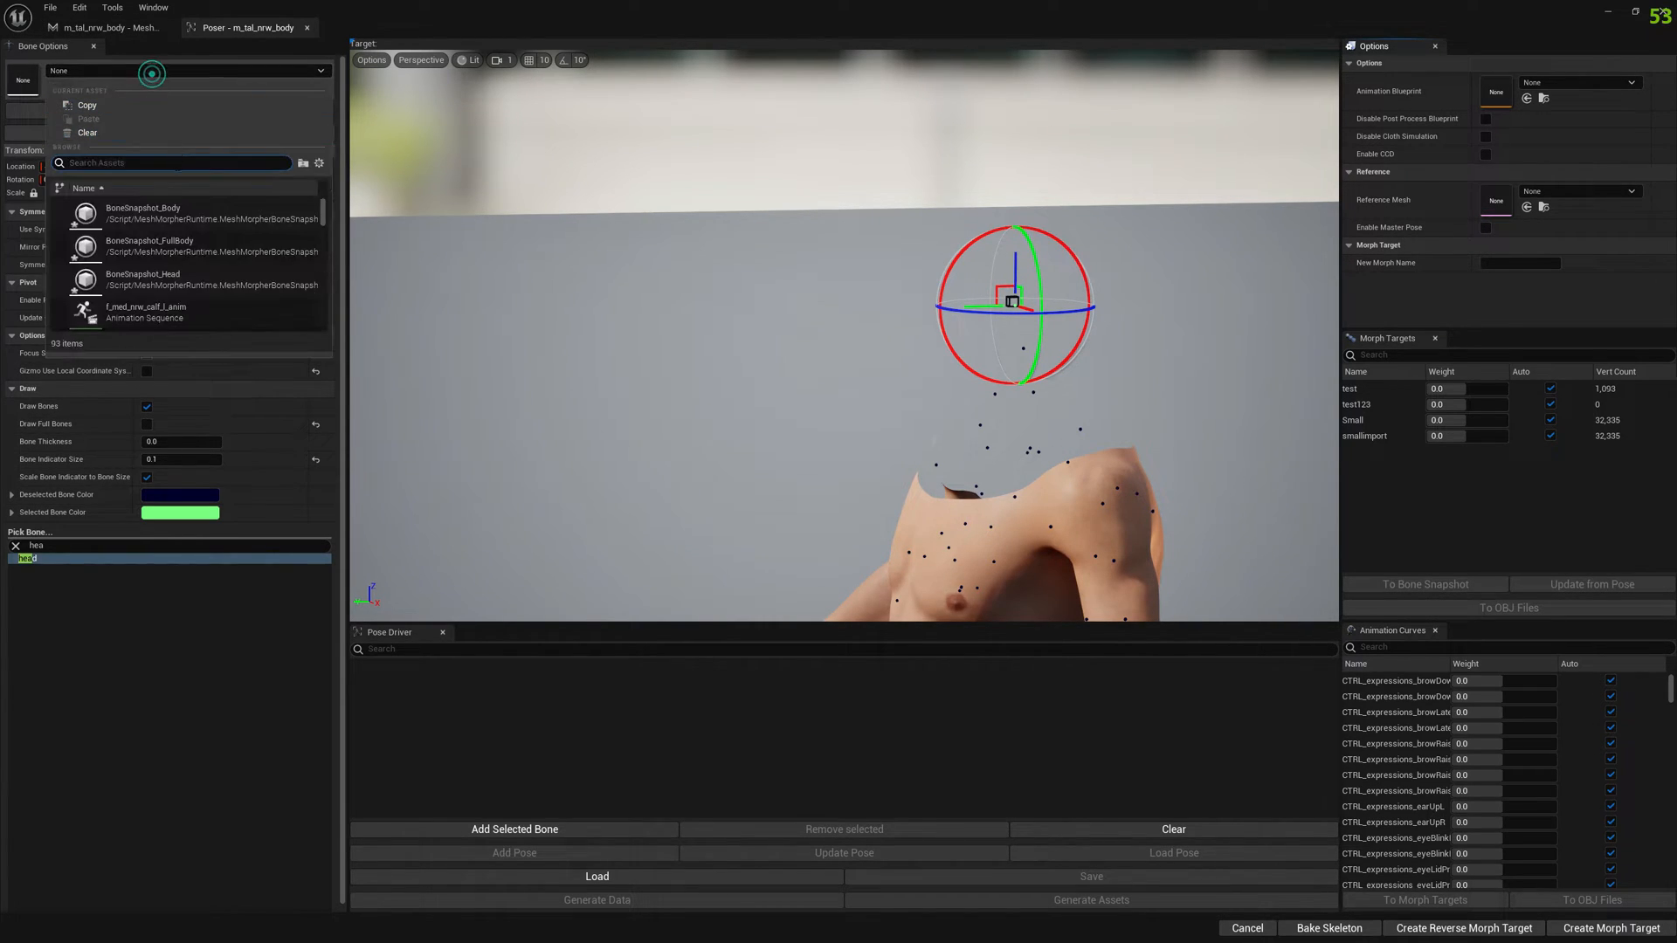
{"action": "left_click", "coordinate": [151, 246]}
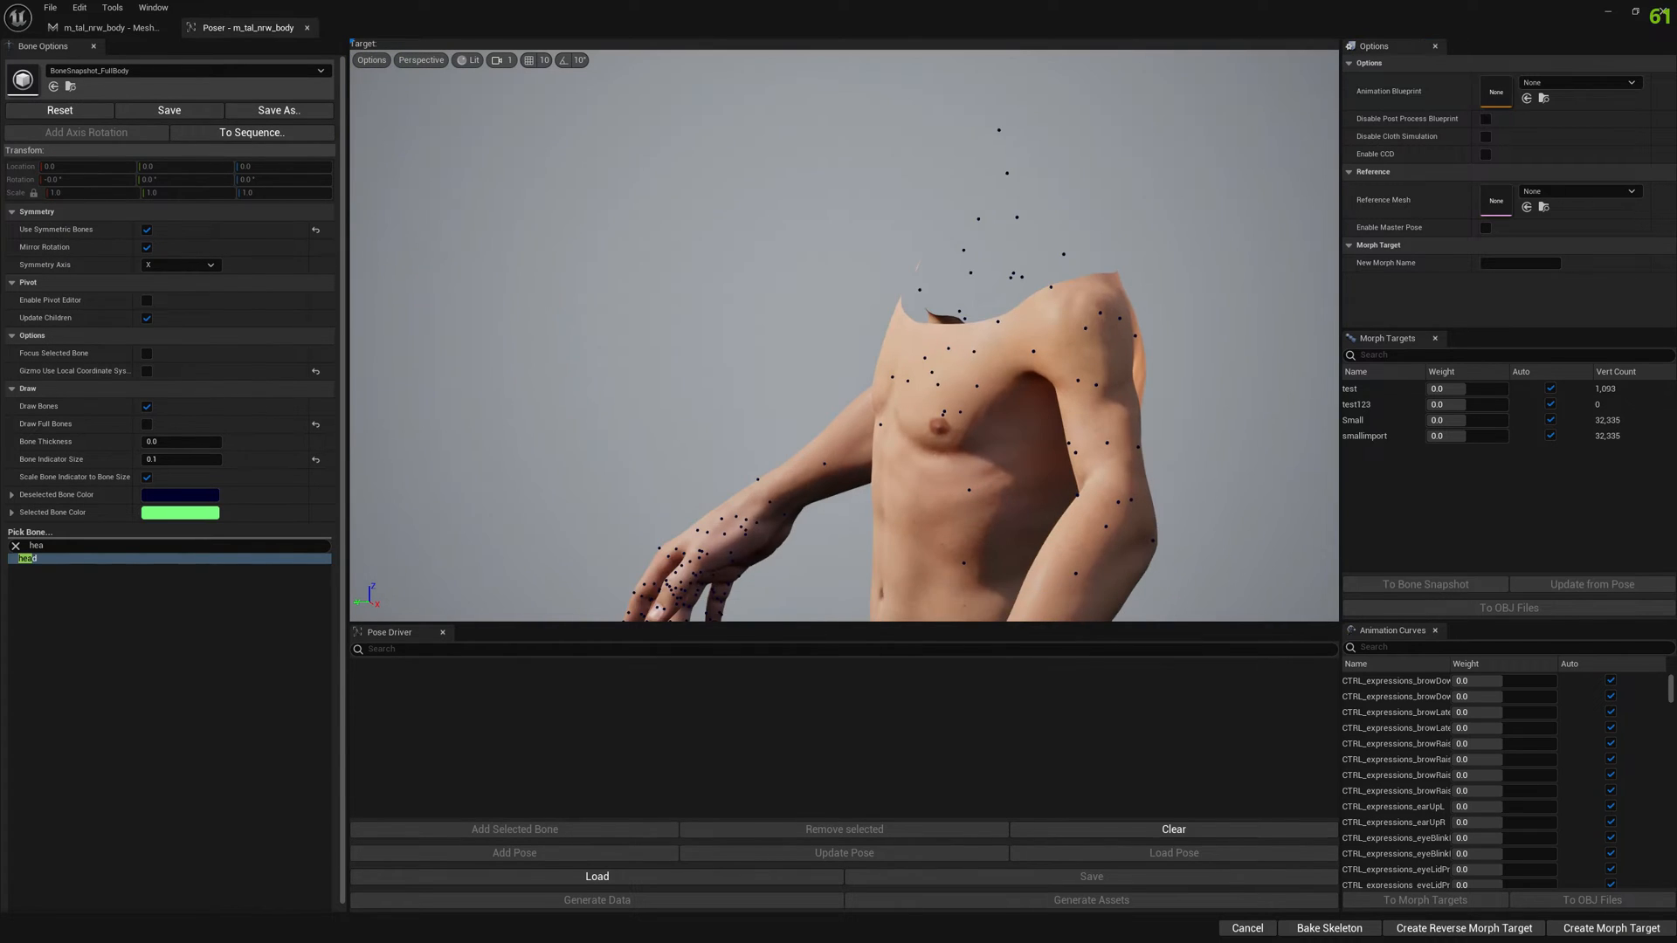
{"action": "left_click", "coordinate": [1328, 928]}
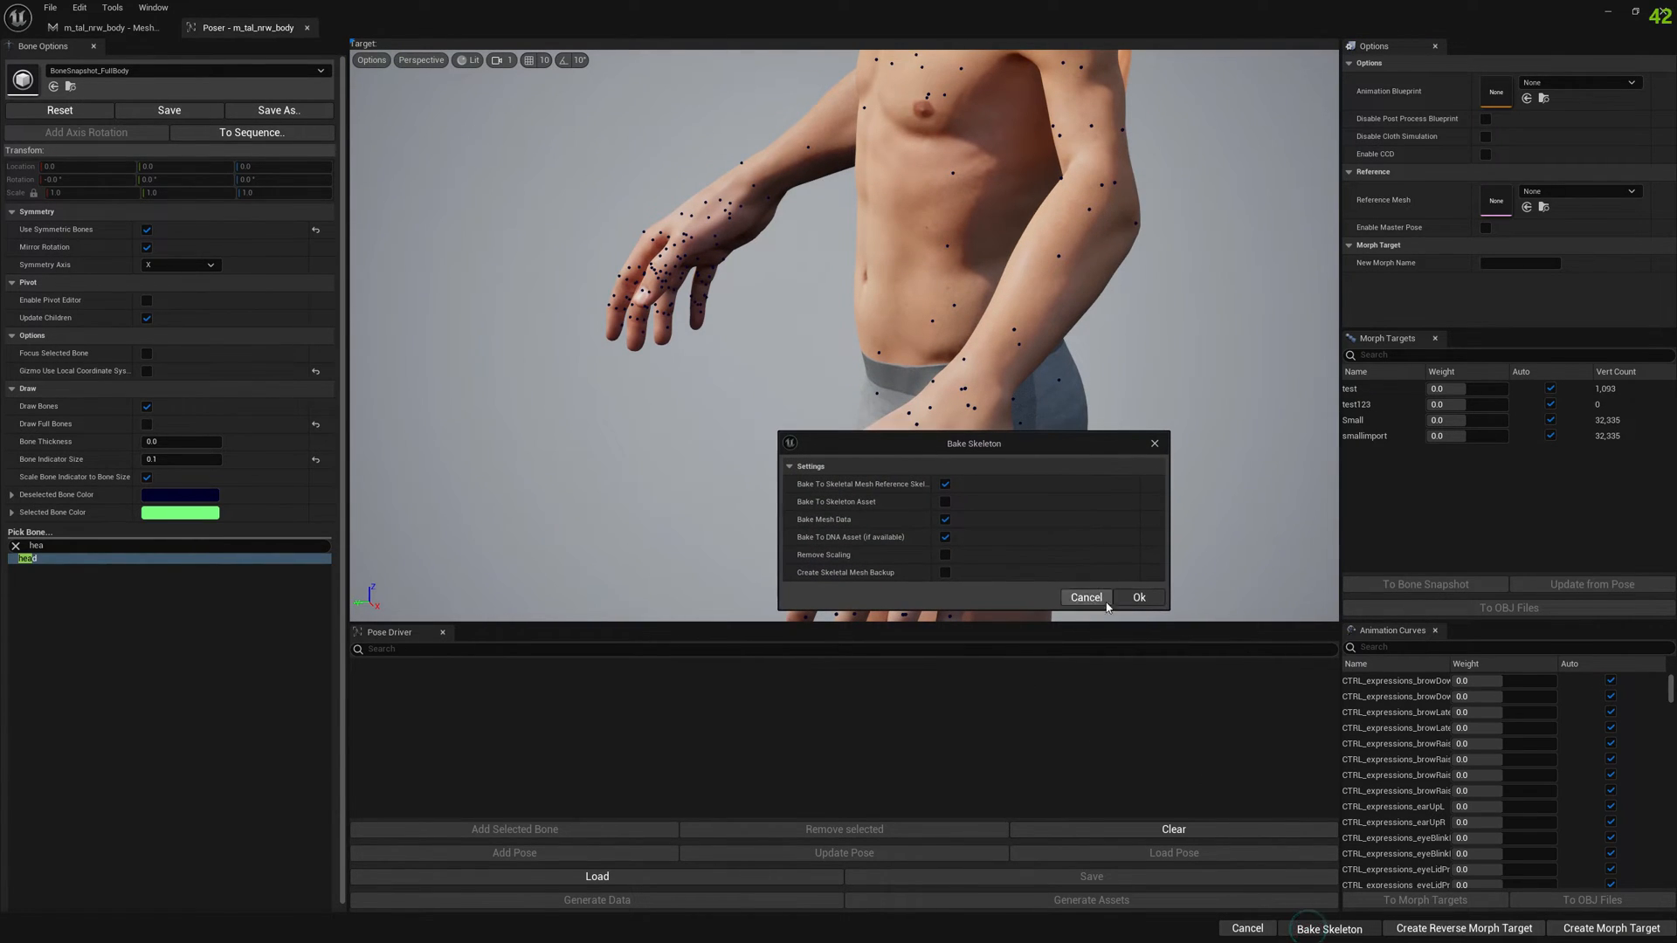
{"action": "left_click", "coordinate": [1138, 596]}
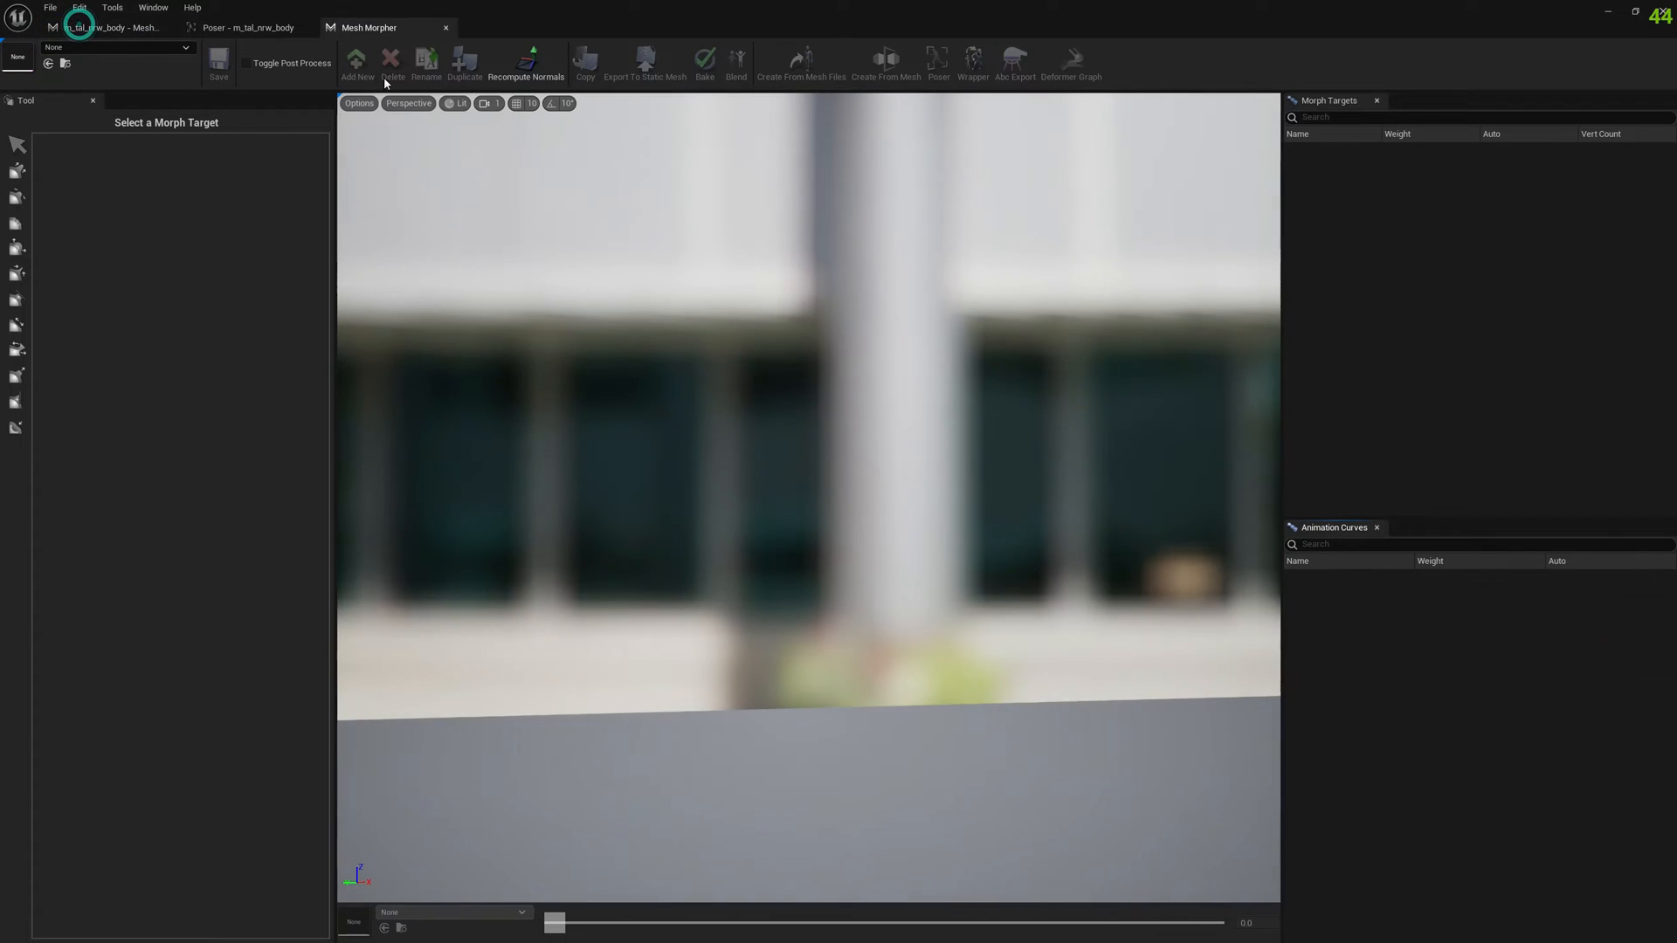
Open Ettore_Tal_NW_FaceMesh in a new Poser tab and browse its bone snapshots
{"action": "left_click", "coordinate": [118, 48]}
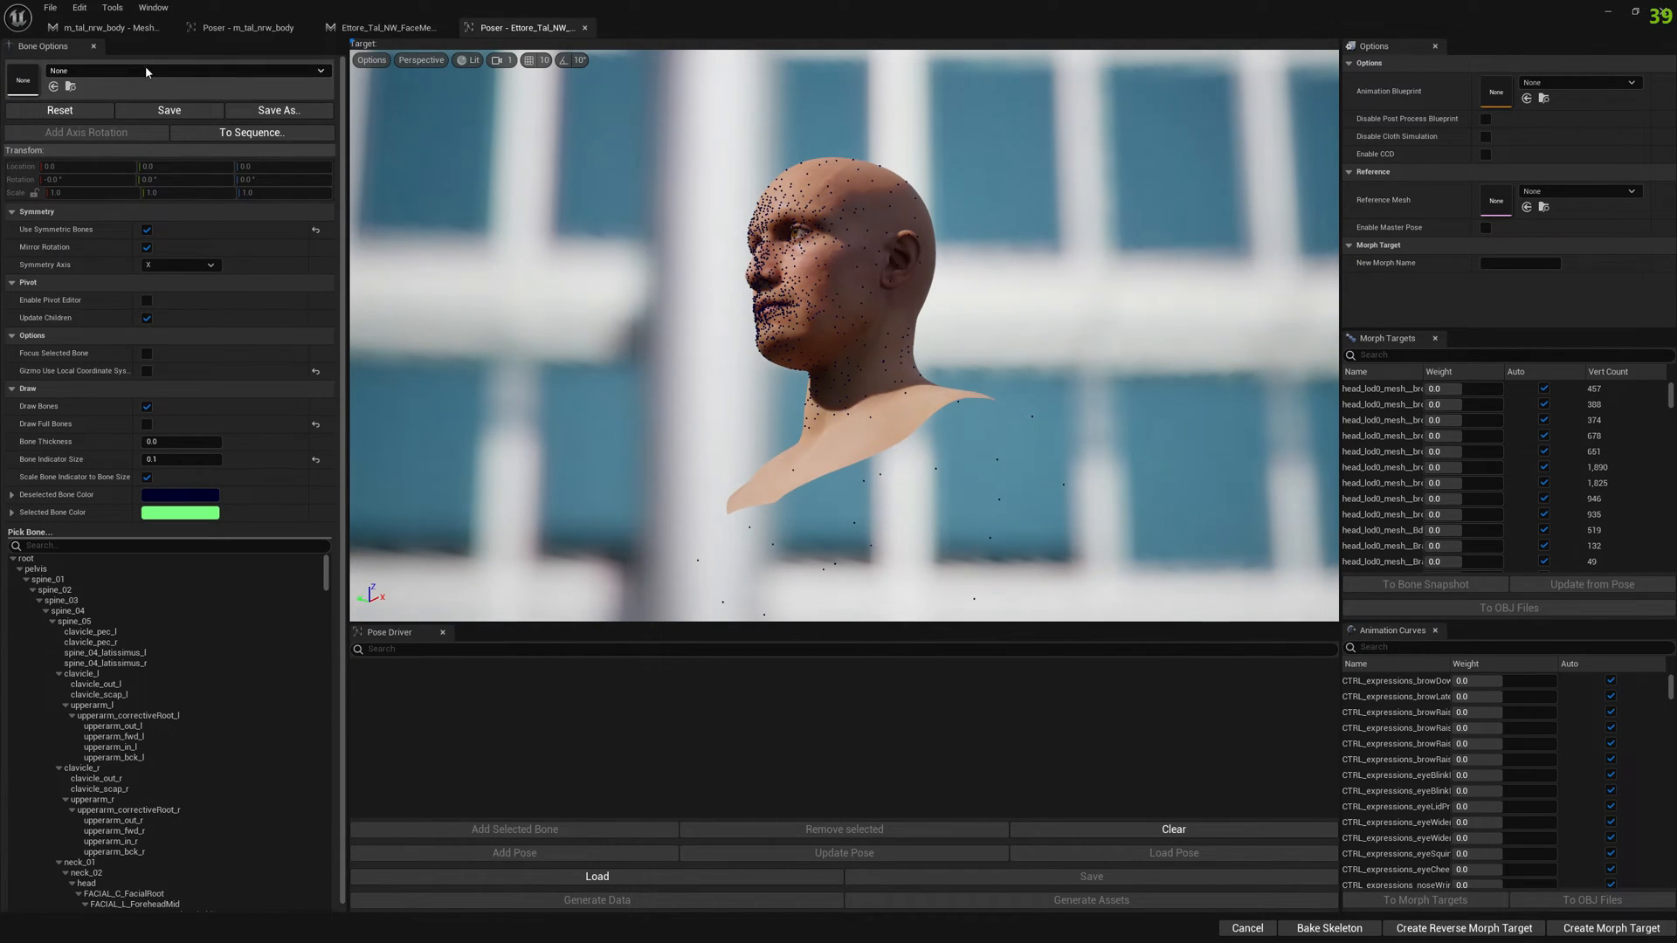
{"action": "left_click", "coordinate": [182, 71]}
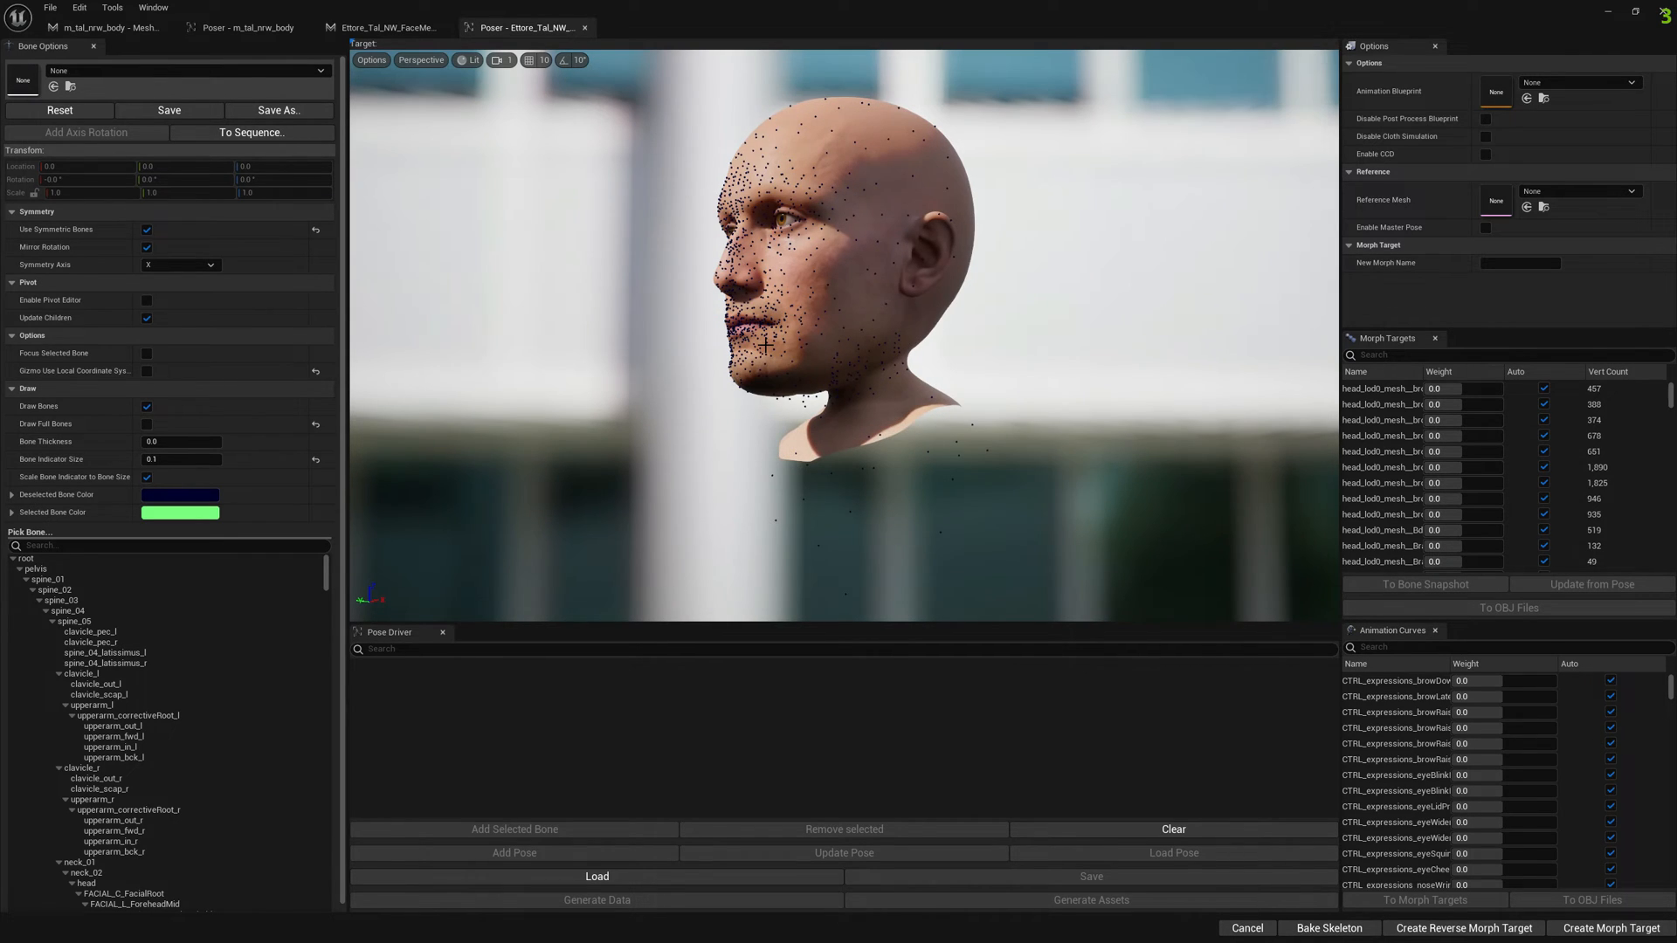
{"action": "left_click", "coordinate": [107, 27]}
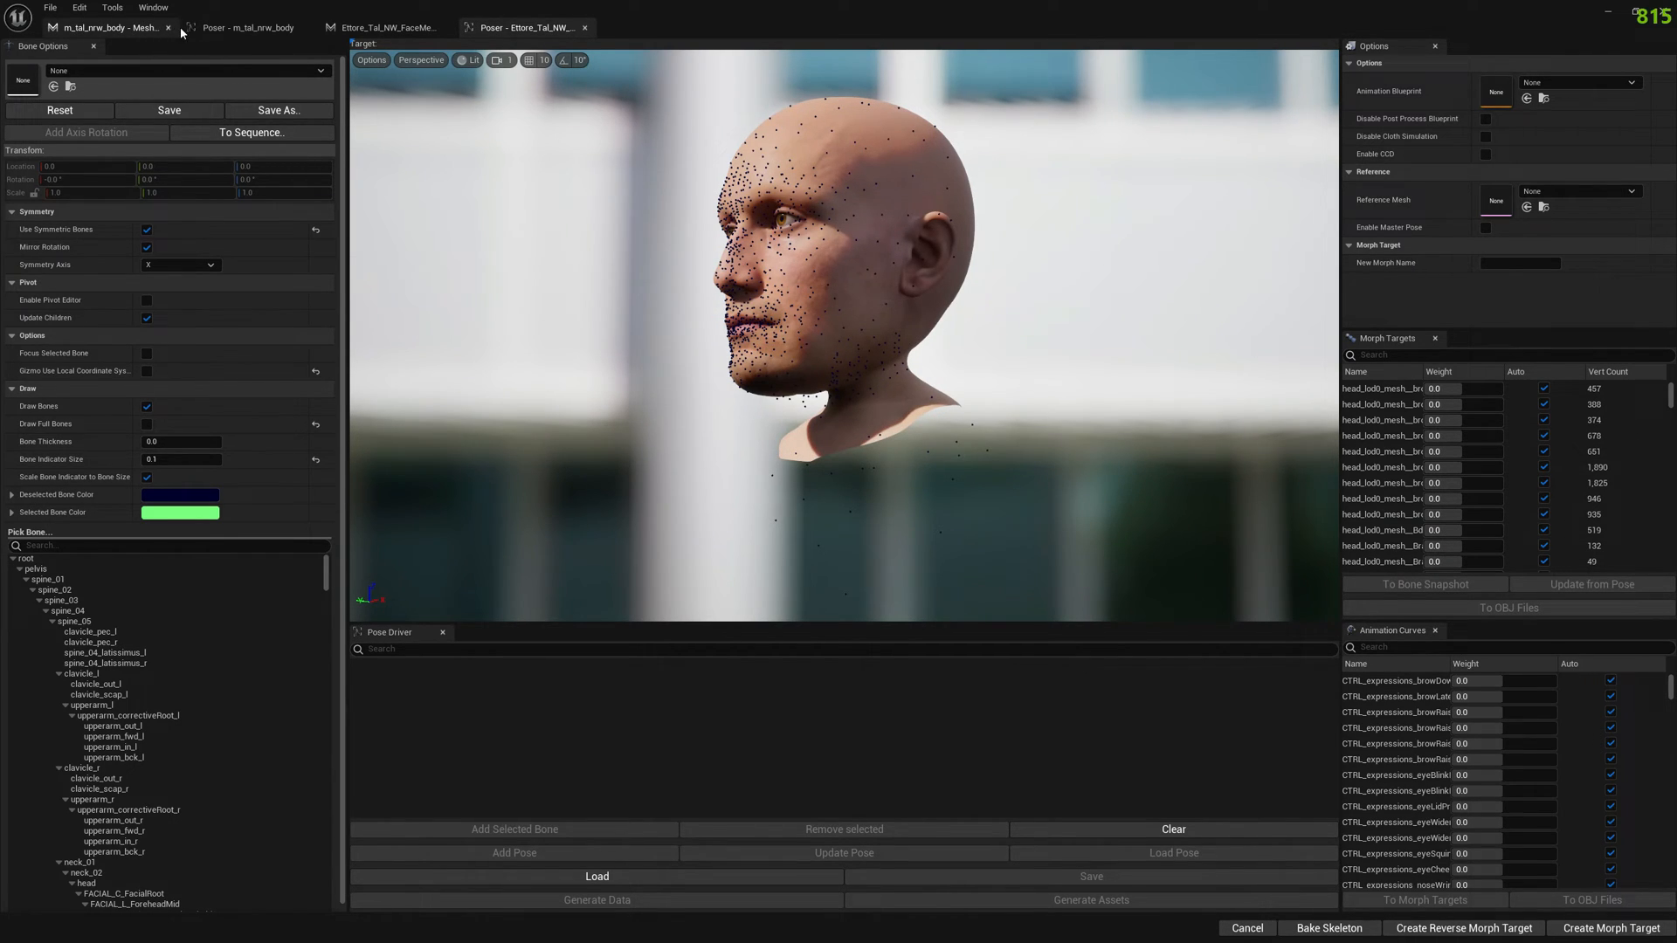
Recompute normals on Ettore_Tal_NW_FaceMesh and m_tal_nrw_body from the body mesh tab
{"action": "left_click", "coordinate": [96, 28]}
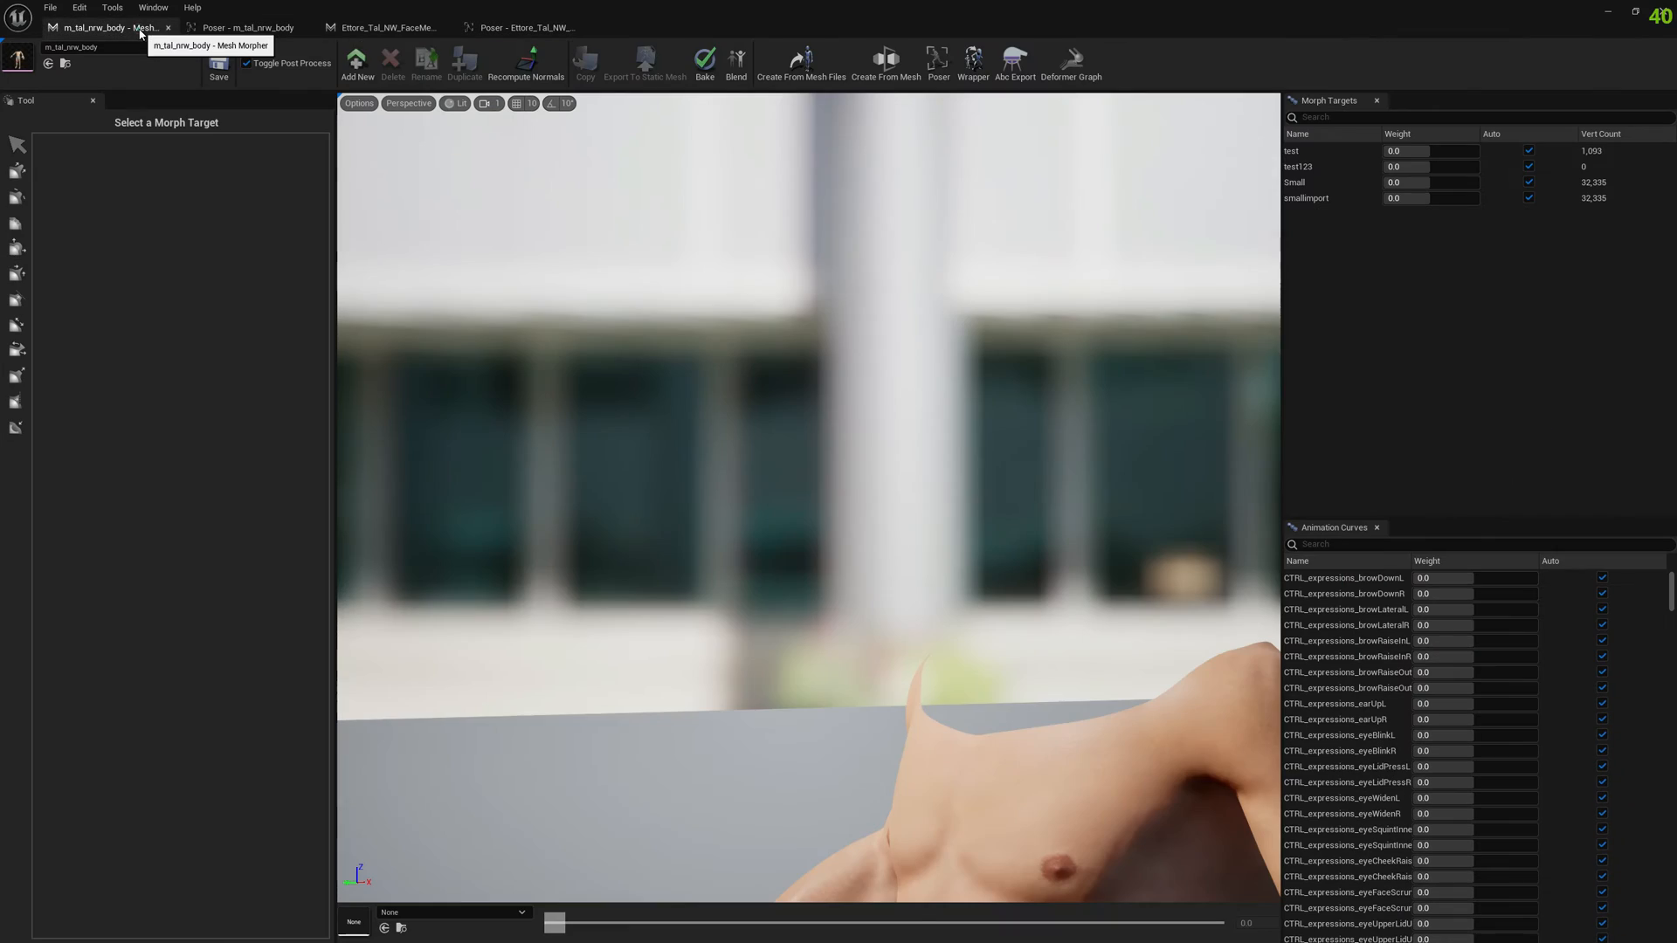
{"action": "left_click", "coordinate": [525, 64]}
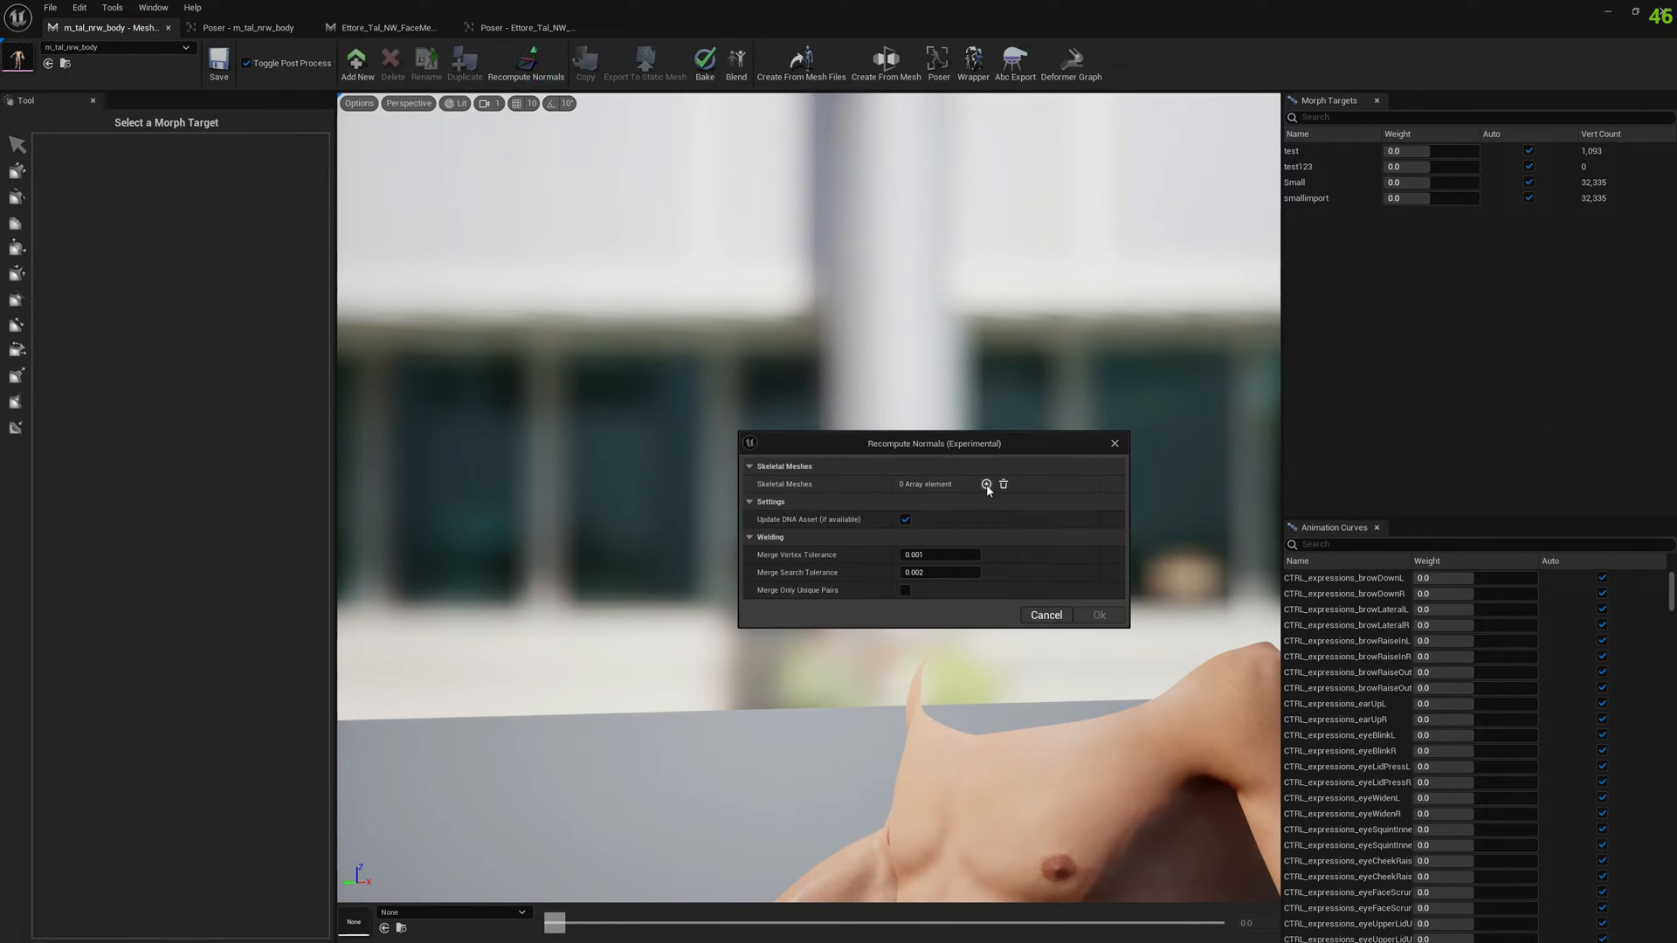
{"action": "left_click", "coordinate": [986, 483]}
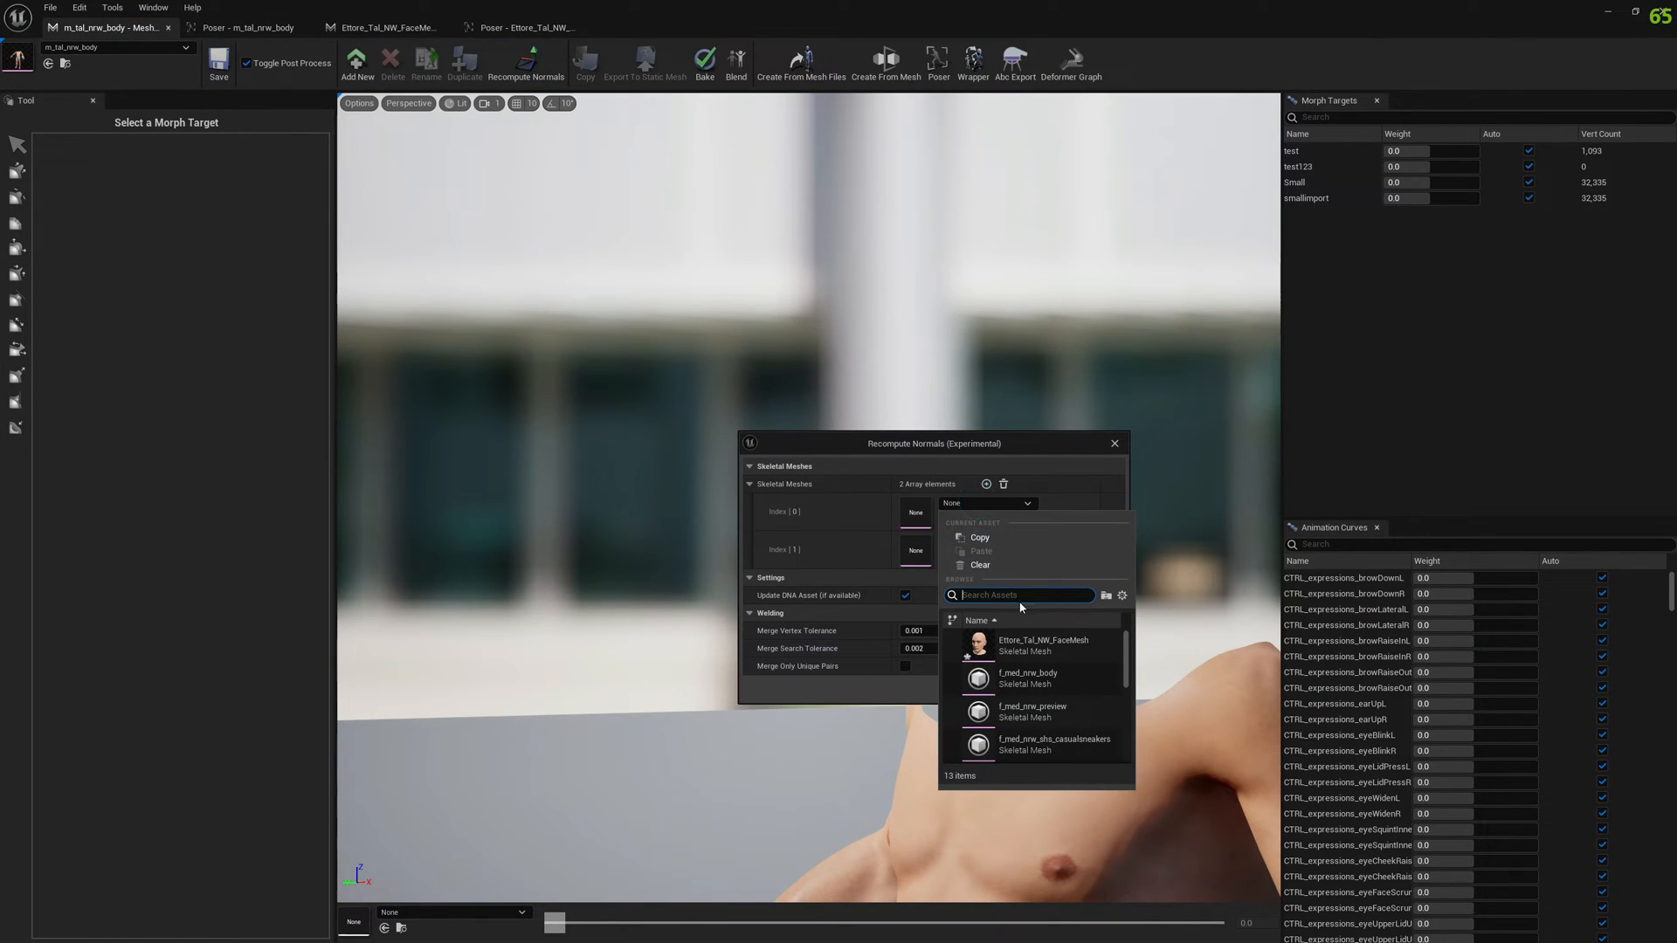
{"action": "mouse_move", "coordinate": [1235, 676]}
{"action": "type", "text": "ett"}
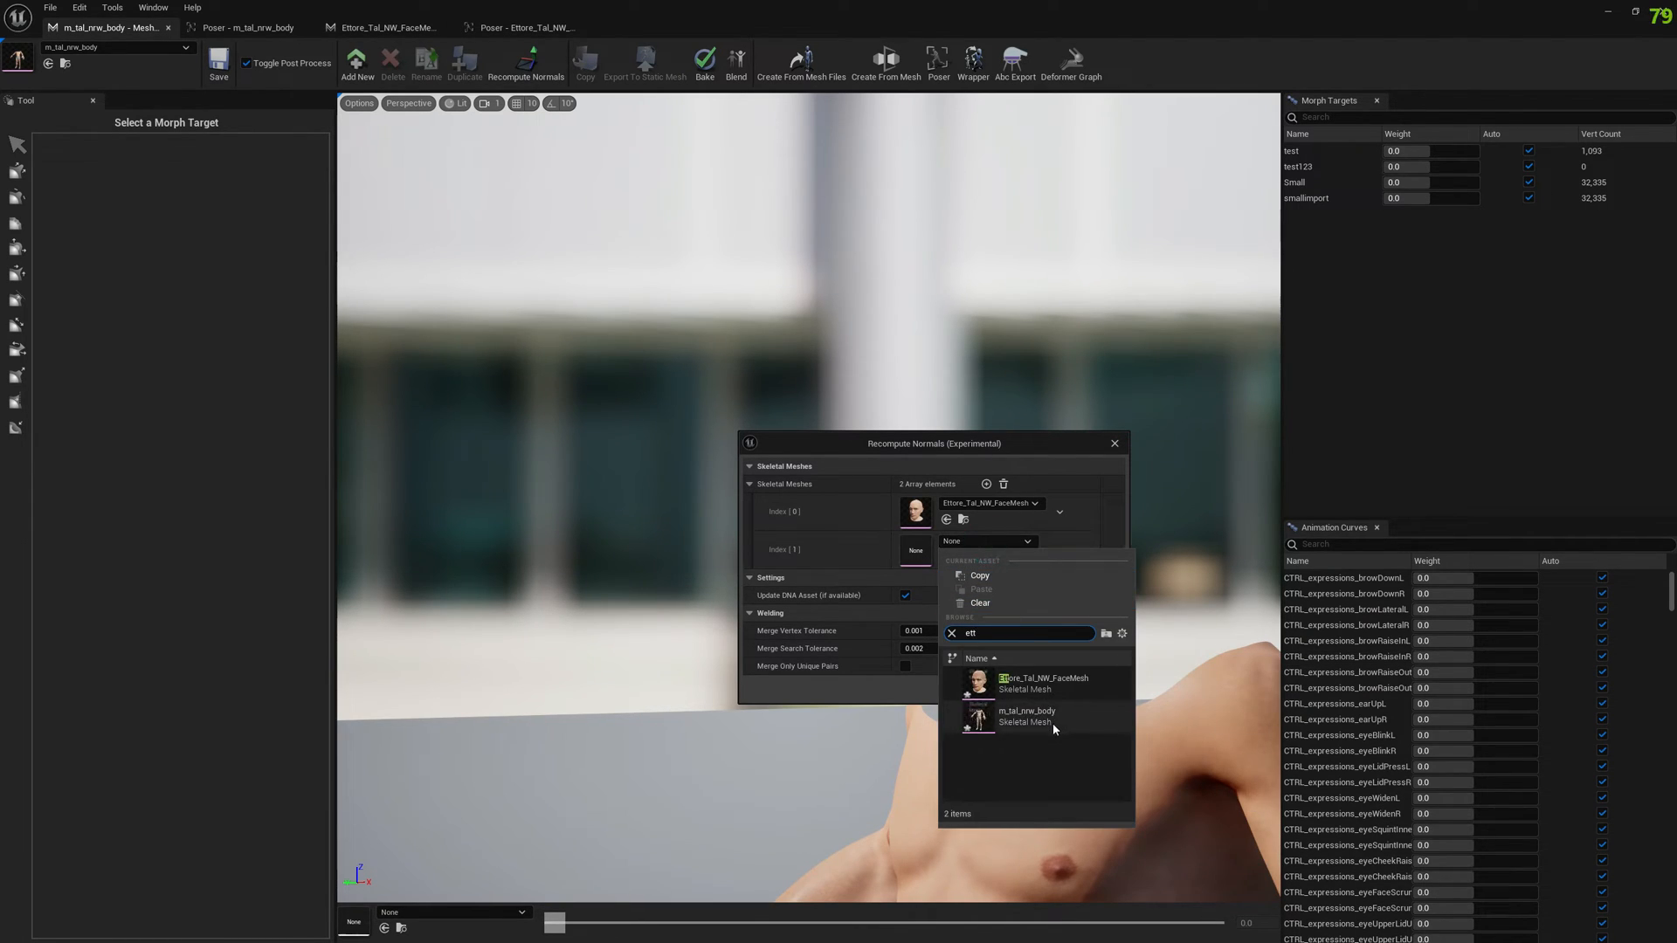
{"action": "left_click", "coordinate": [1095, 691]}
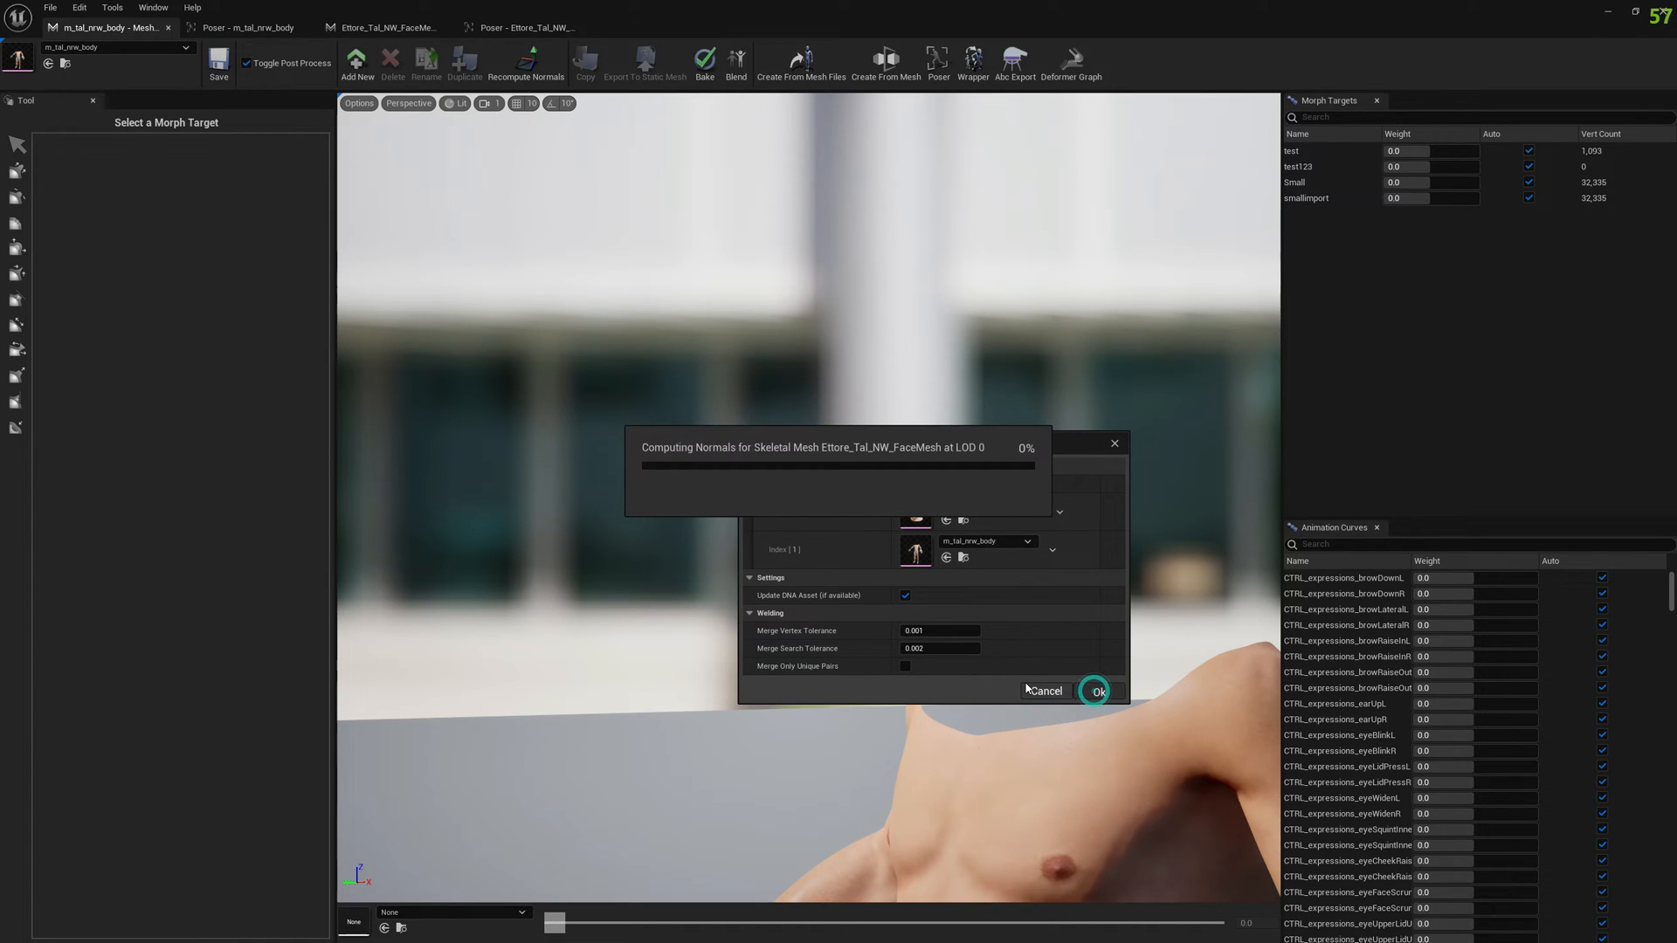
{"action": "left_click", "coordinate": [1097, 691]}
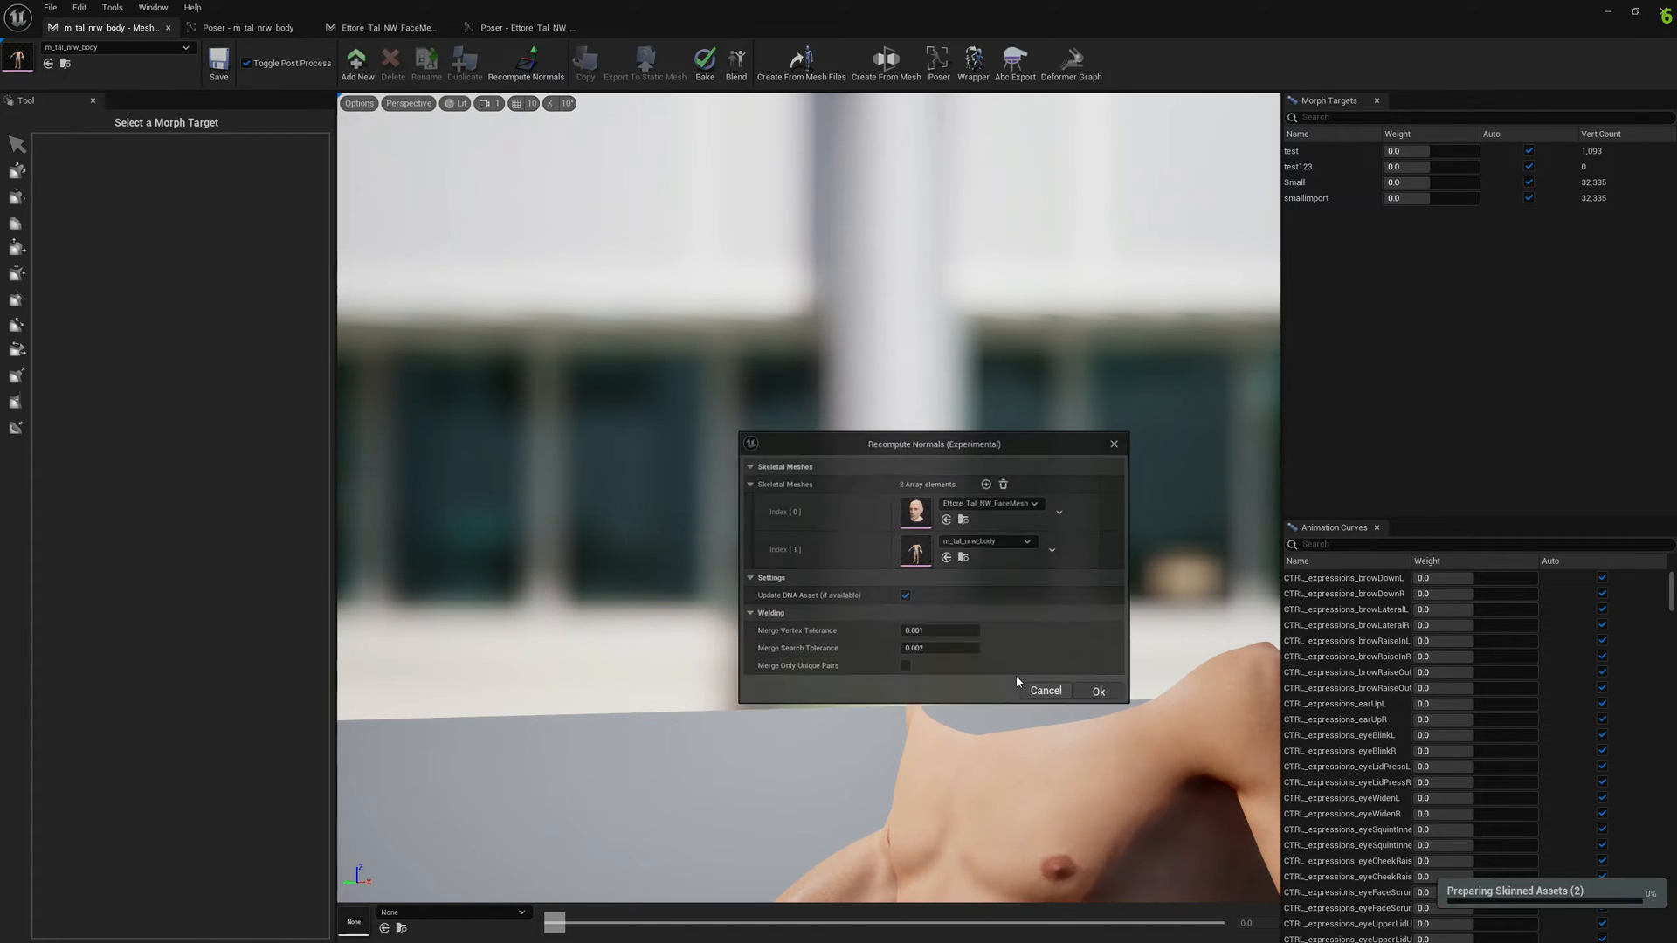
{"action": "left_click", "coordinate": [1097, 691]}
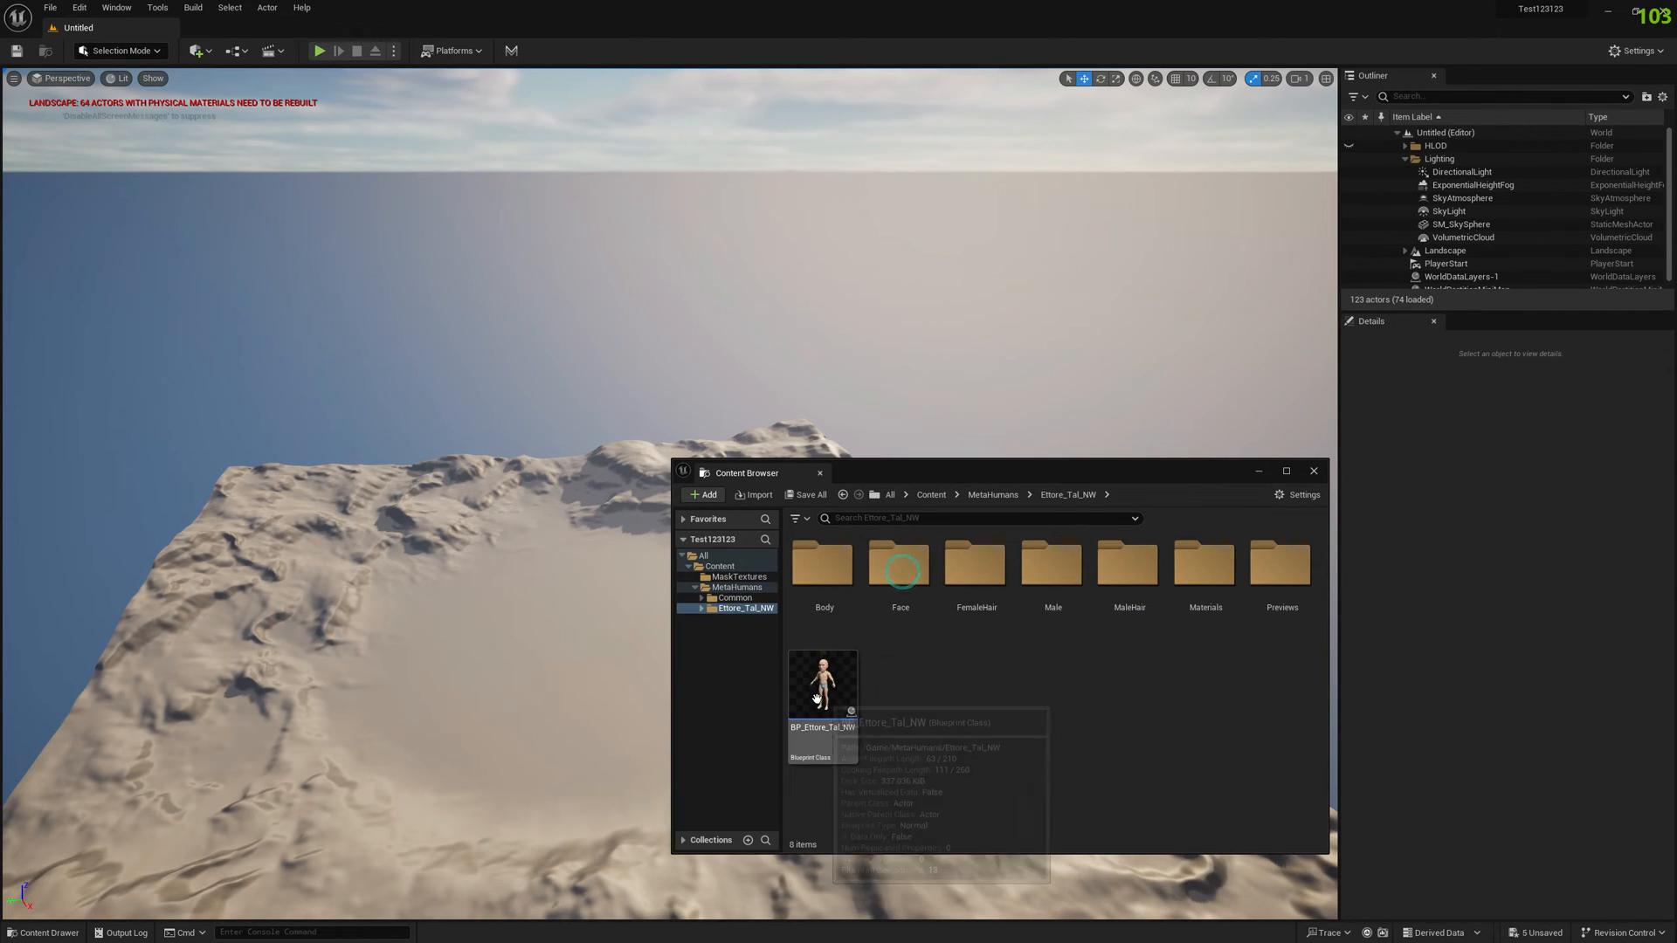
Open BP_Ettore_Tal_NW and view the cartoon Ettore character in its Viewport
{"action": "double_click", "coordinate": [823, 682]}
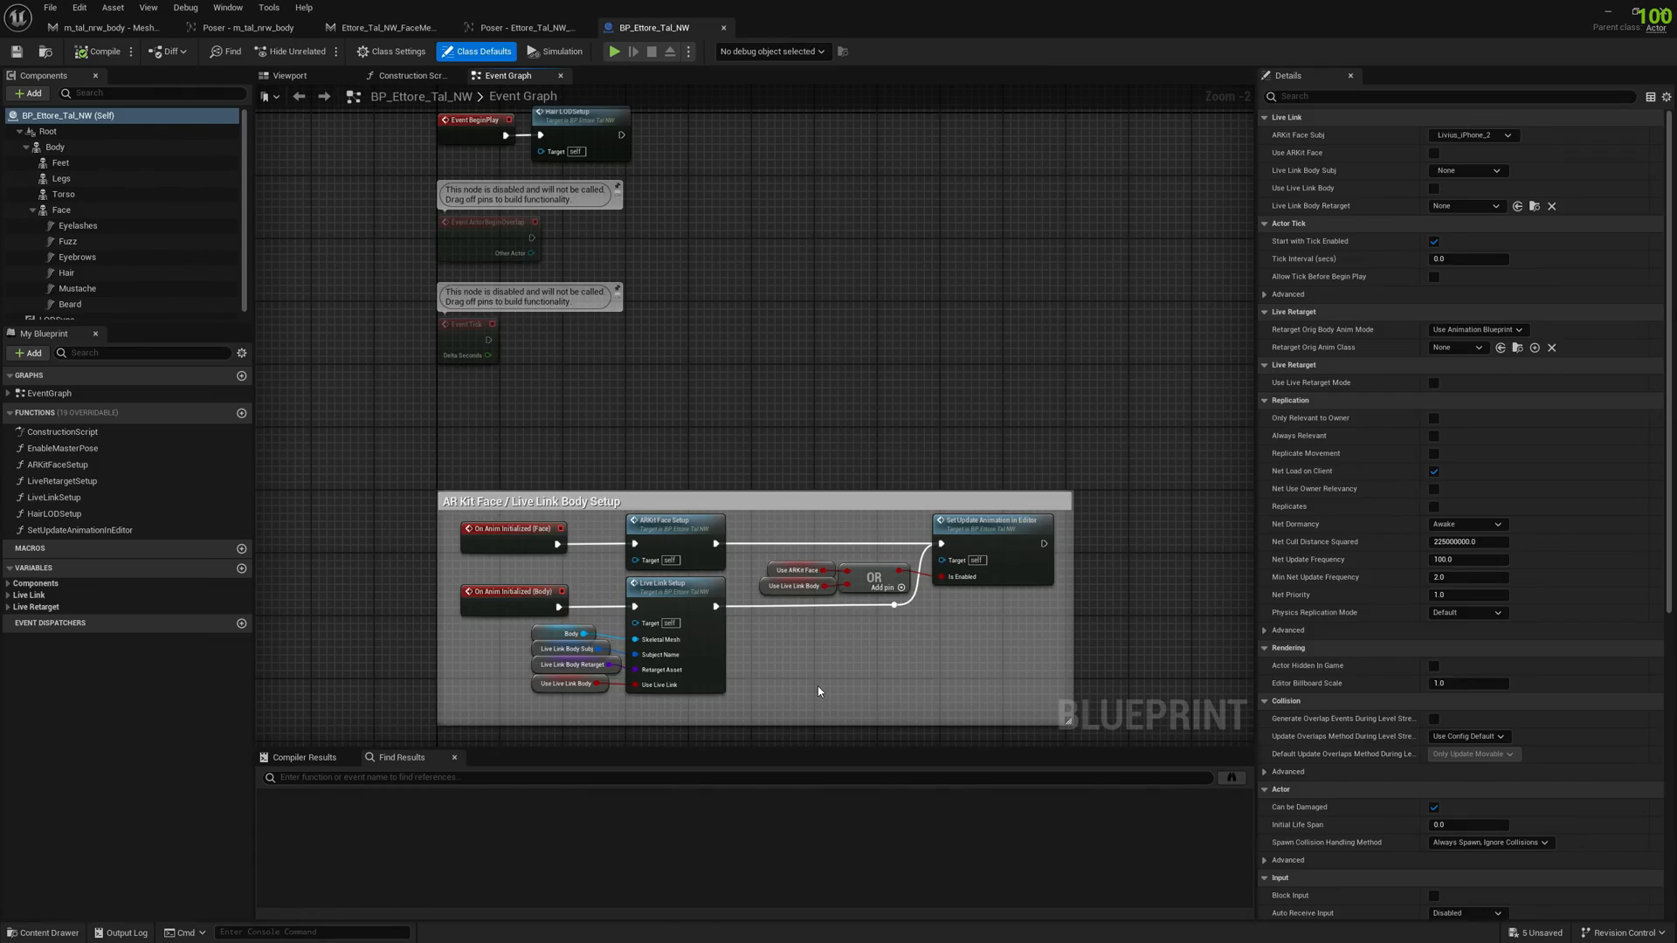
{"action": "left_click", "coordinate": [288, 75]}
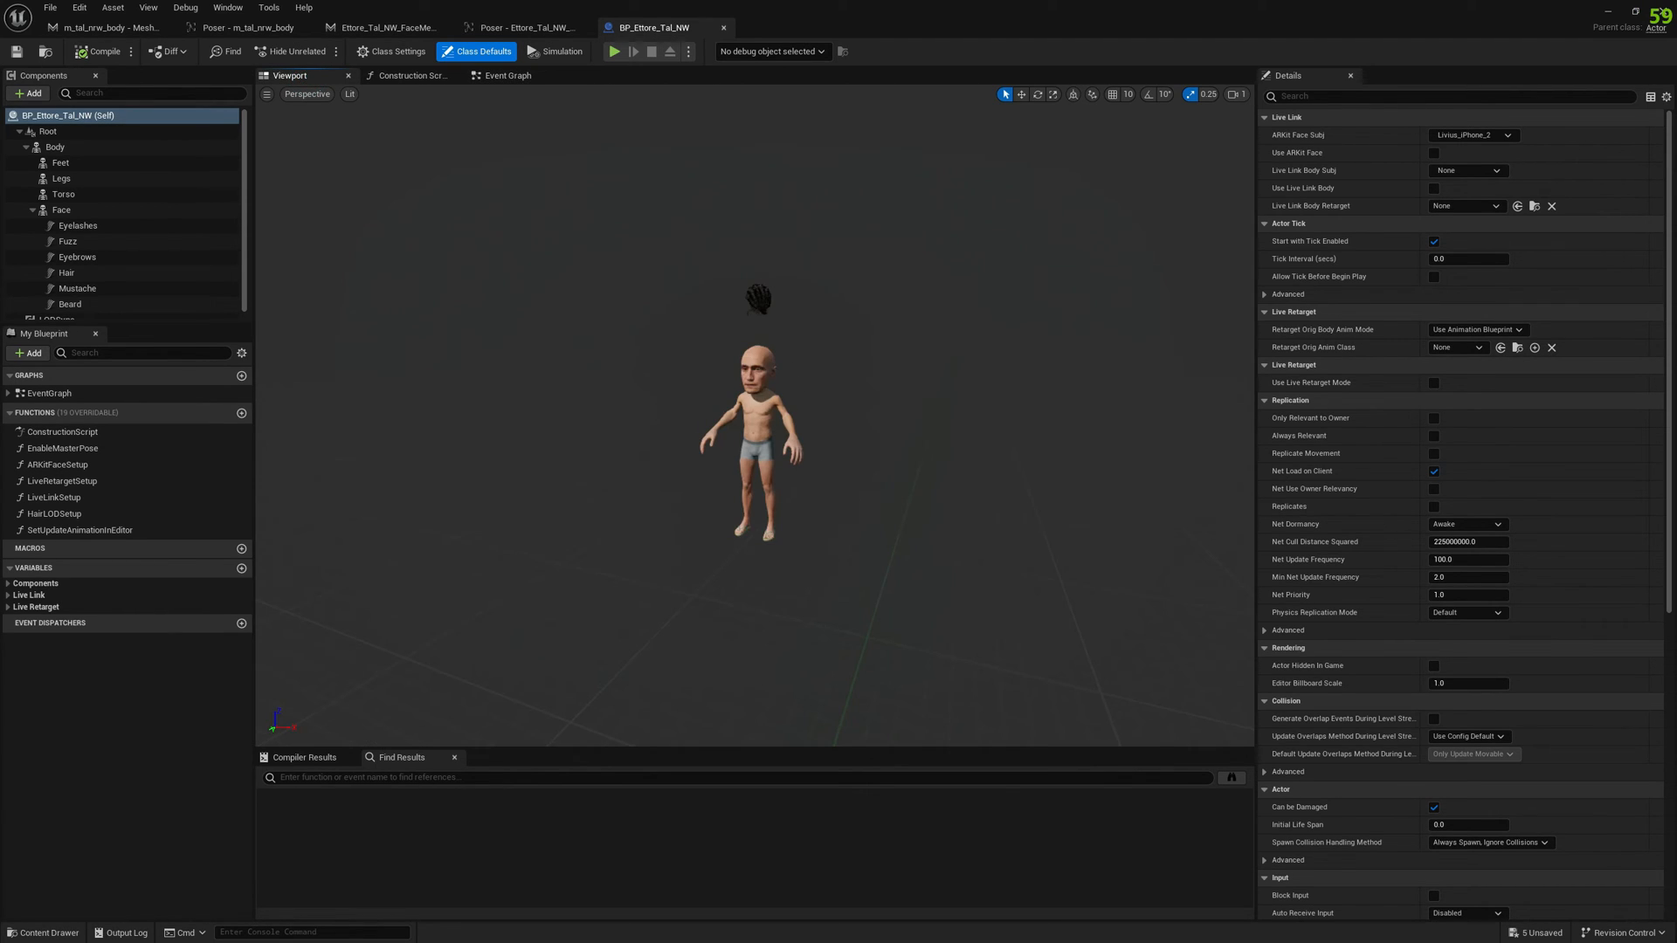